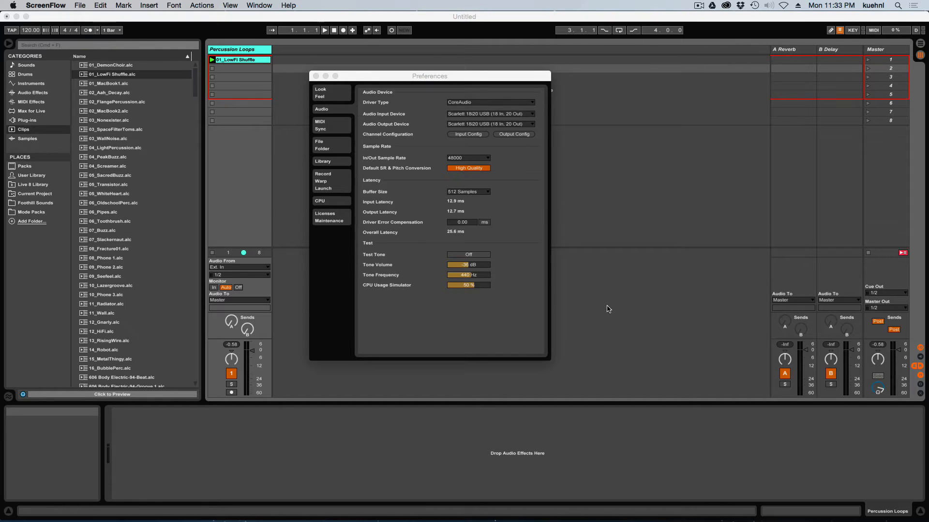
mouse_move(701, 277)
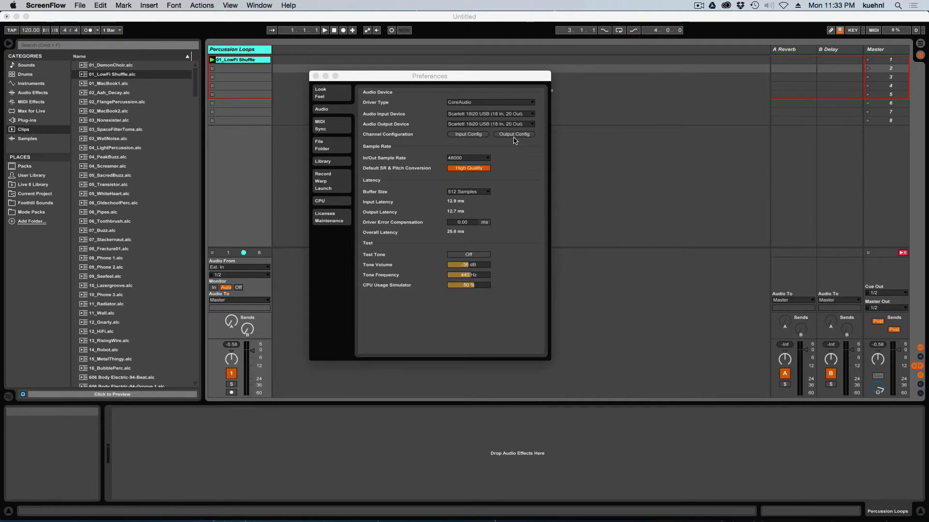
Enable hardware outputs 3 and 4 as mono and 7/8 as a stereo pair in Output Config
left_click(513, 134)
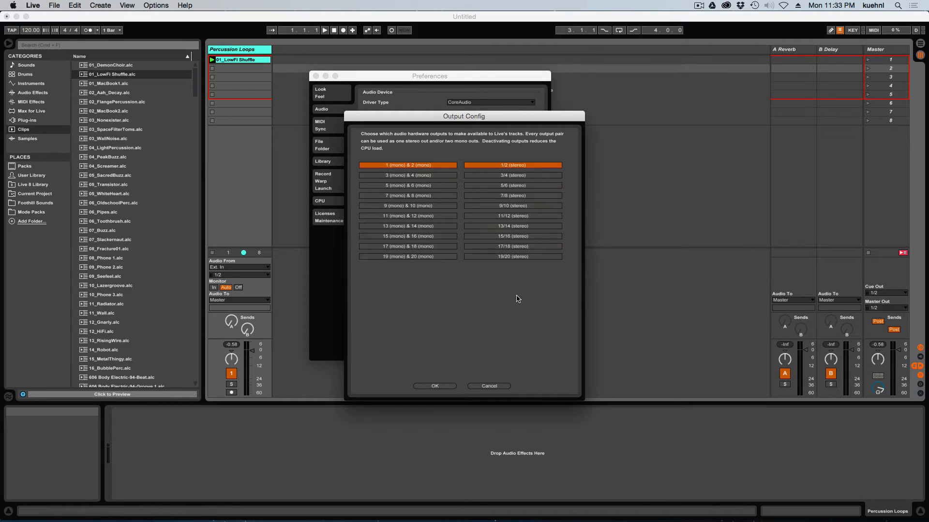
mouse_move(523, 296)
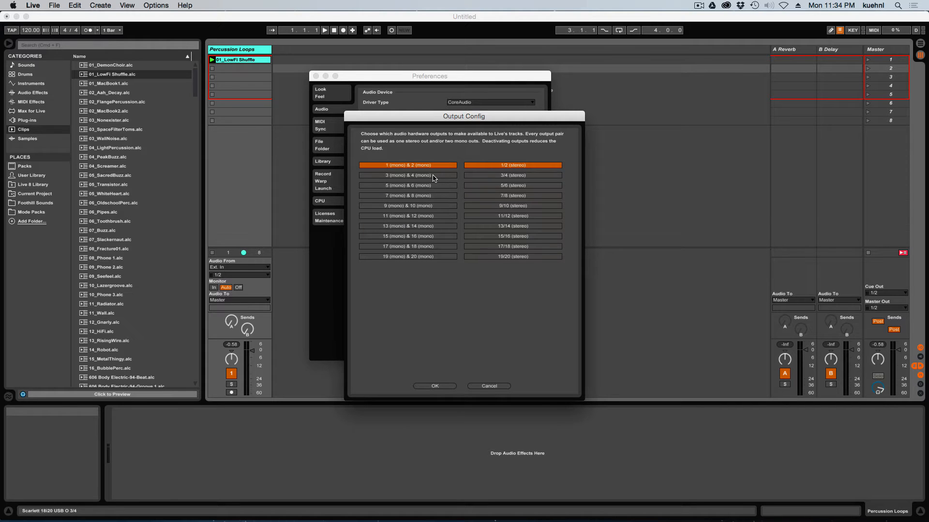
left_click(407, 175)
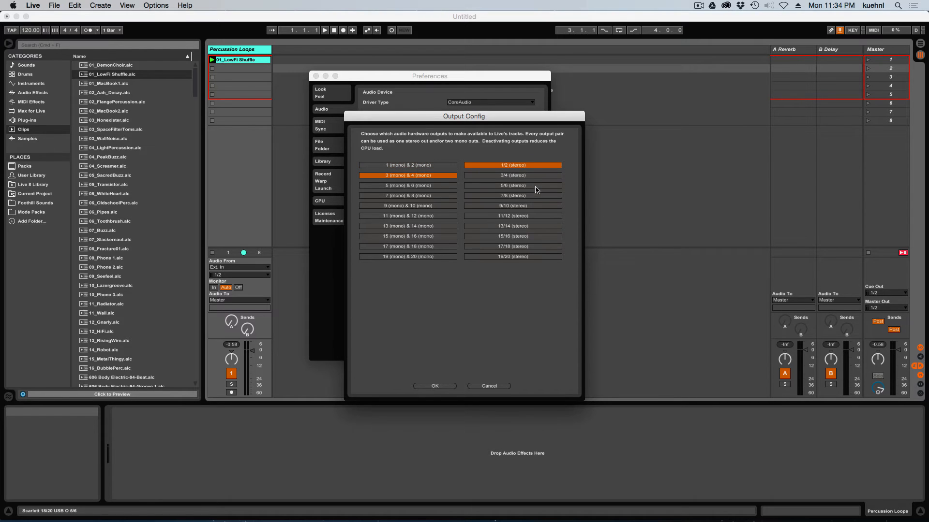
left_click(512, 196)
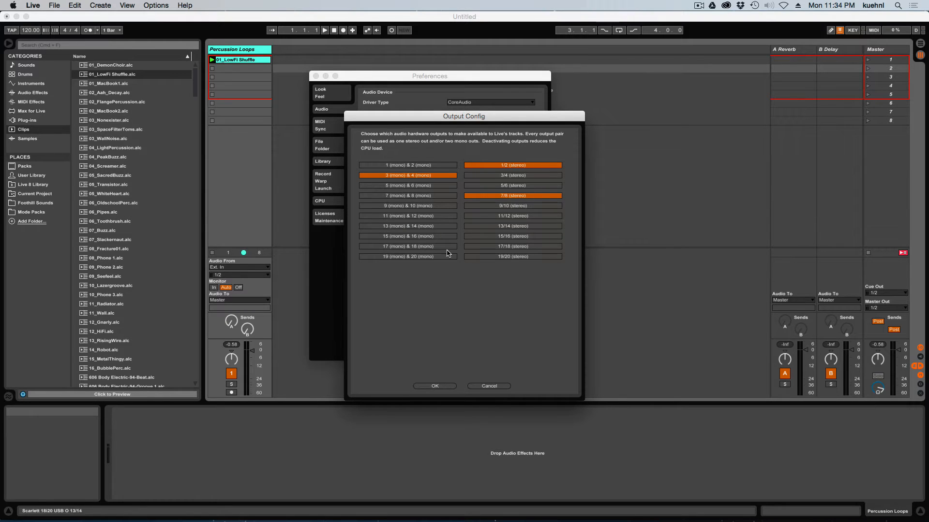
mouse_move(467, 306)
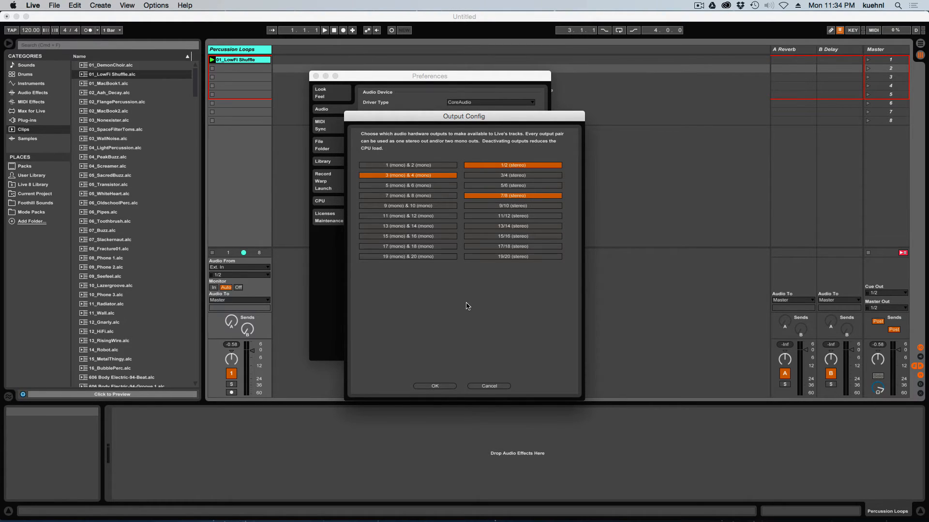
left_click(434, 385)
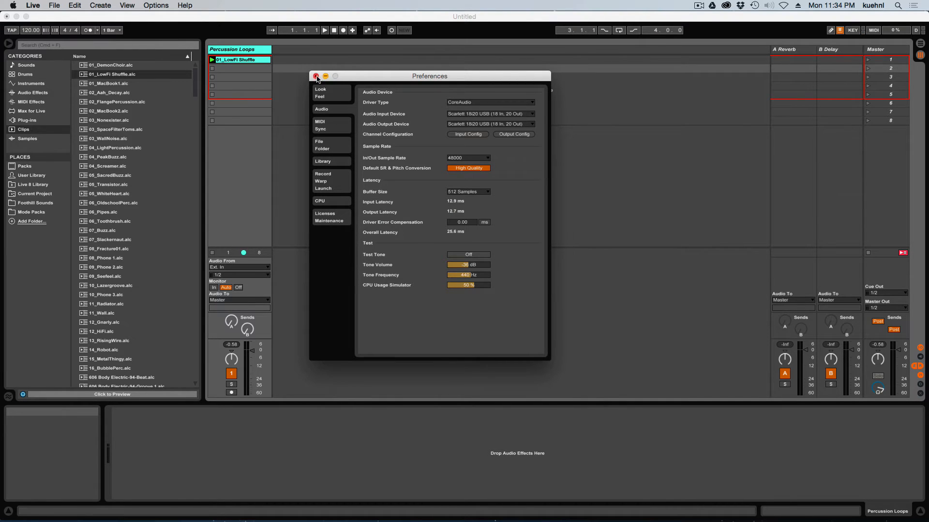
Close Preferences and select the A Reverb return track for removal
left_click(316, 76)
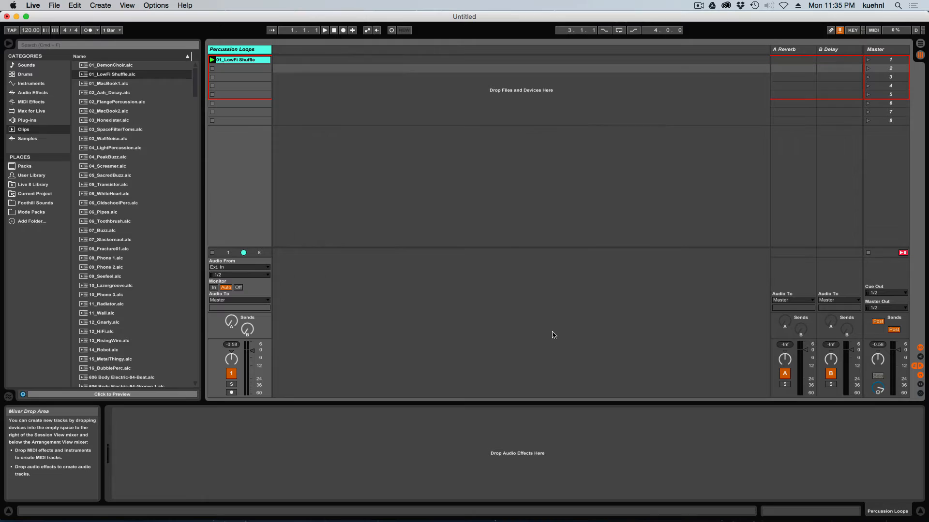
mouse_move(598, 303)
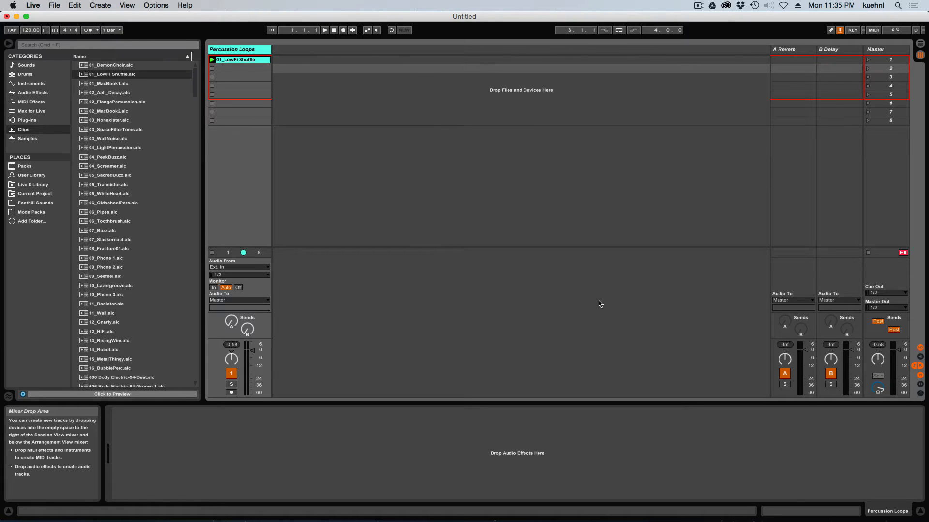
mouse_move(792, 76)
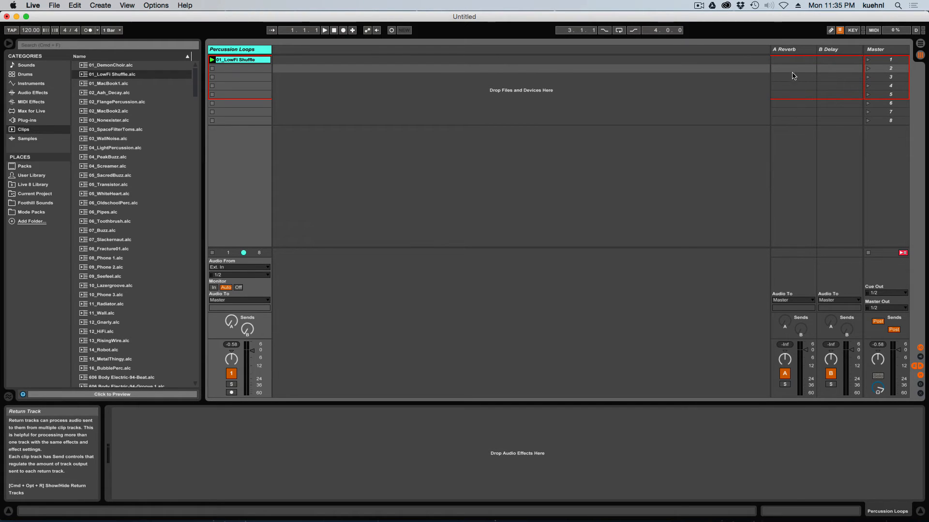
left_click(784, 50)
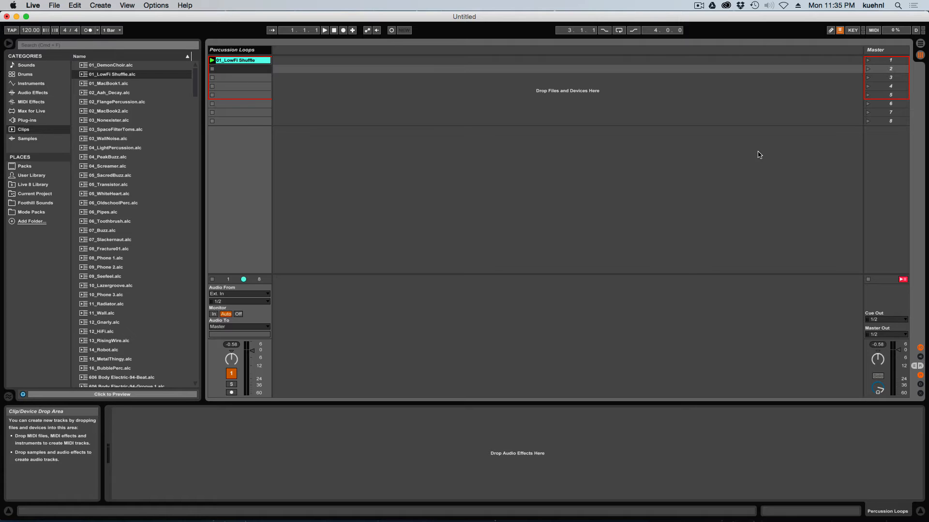
mouse_move(145, 45)
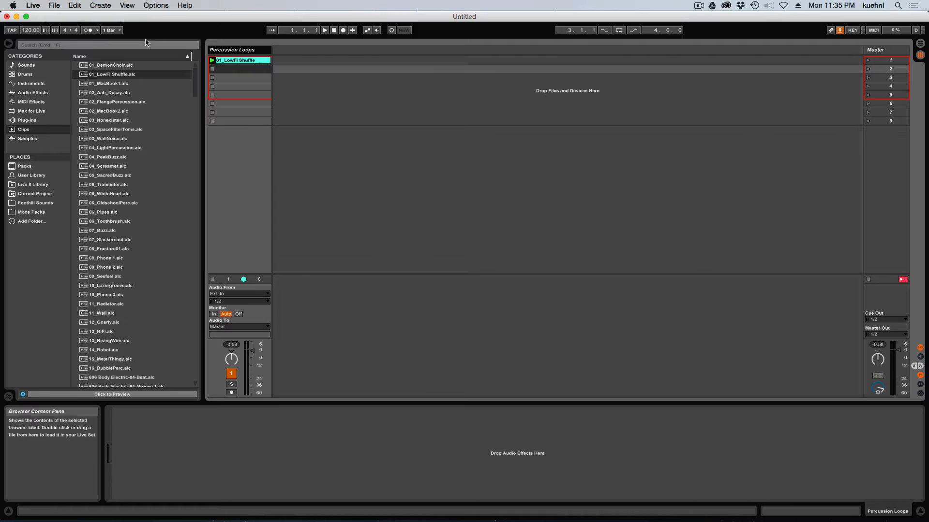
Open the Create menu to start inserting return tracks
left_click(100, 5)
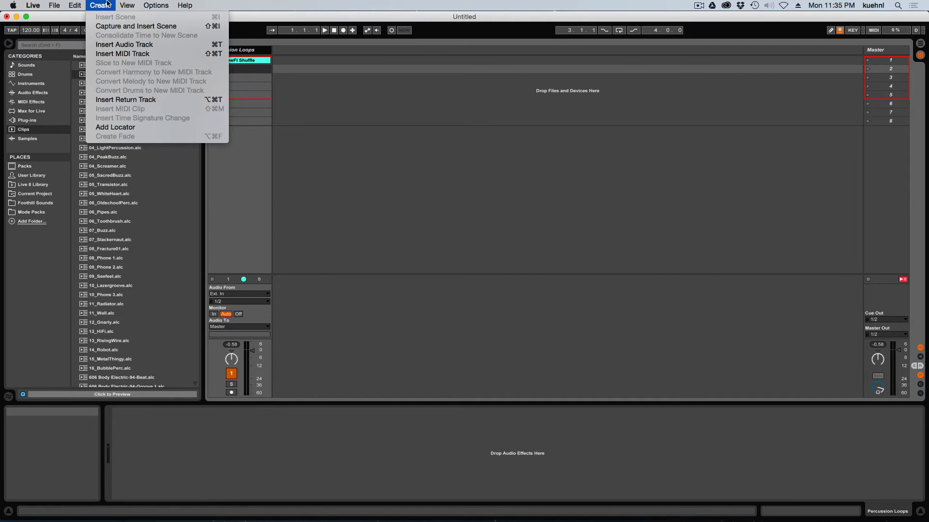
mouse_move(126, 99)
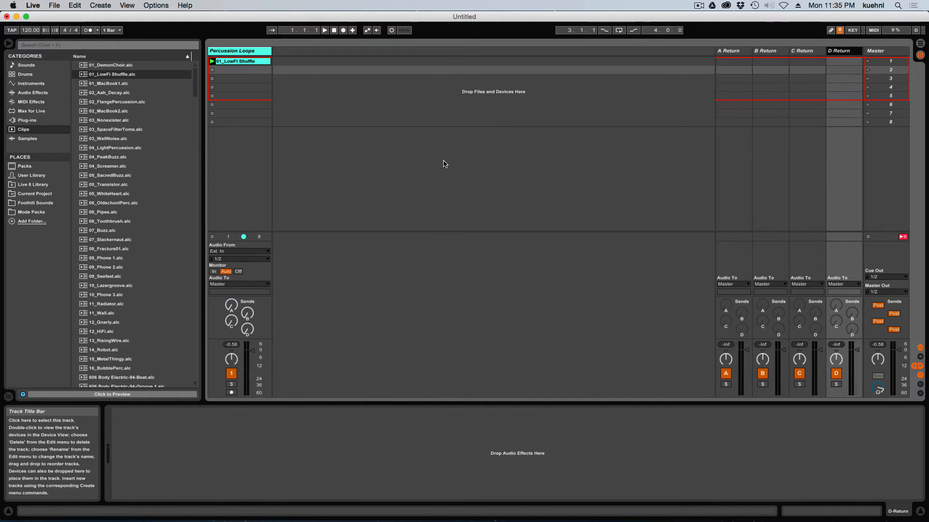
mouse_move(554, 107)
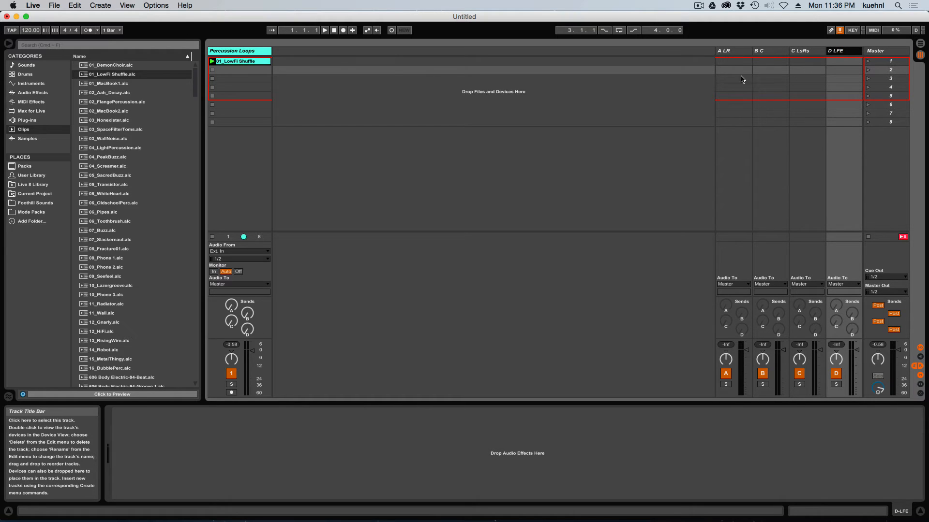
mouse_move(677, 282)
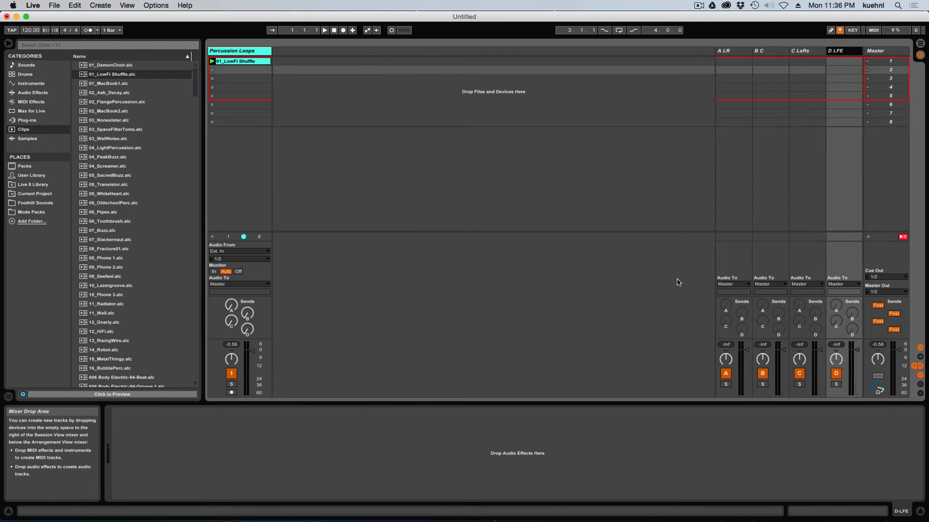
mouse_move(739, 284)
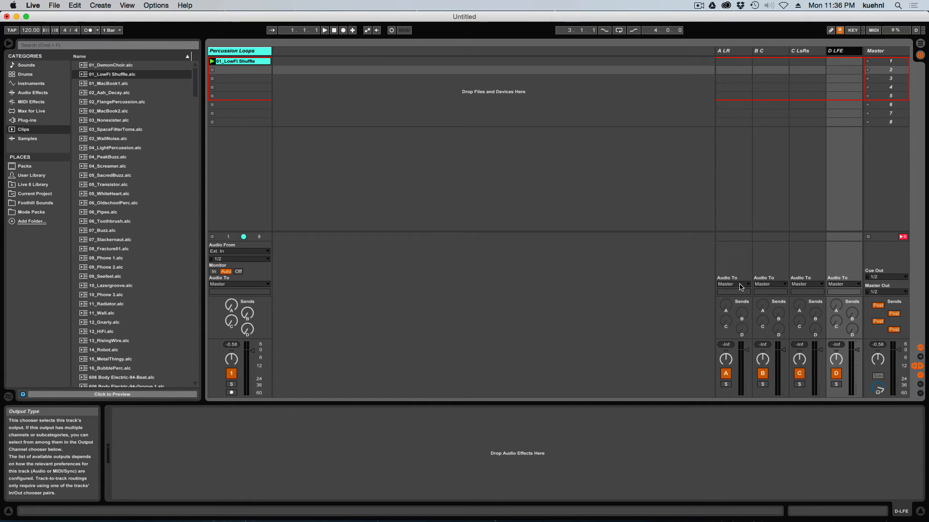
Route the LR, C and LFE returns to Ext. Out, with C on channel 3
left_click(733, 284)
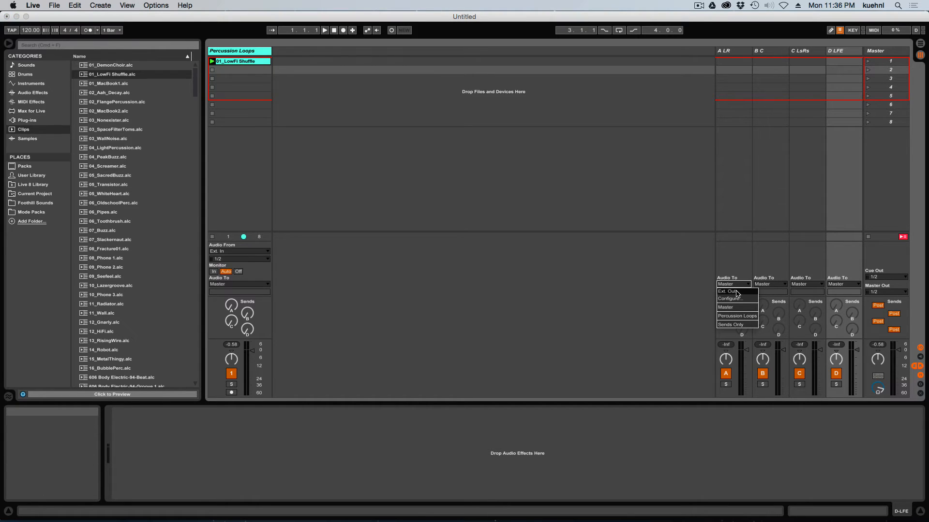
left_click(726, 291)
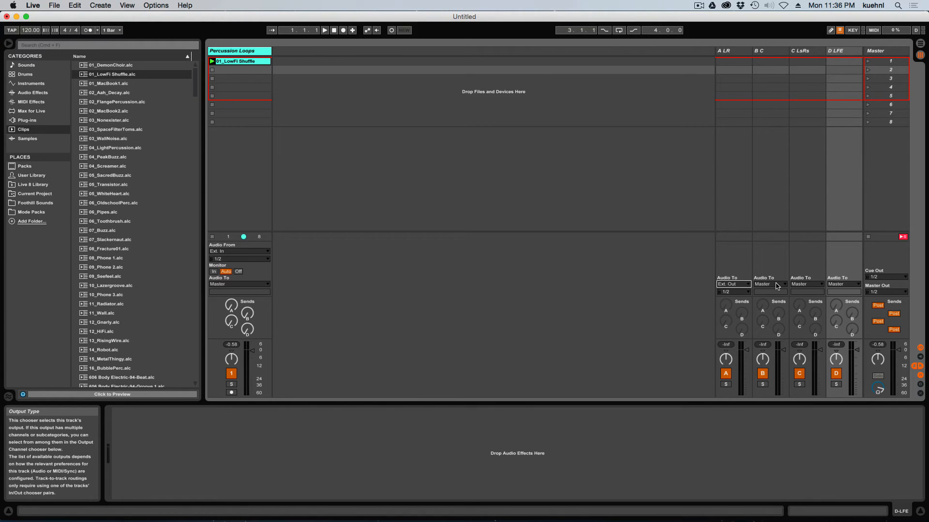
left_click(770, 284)
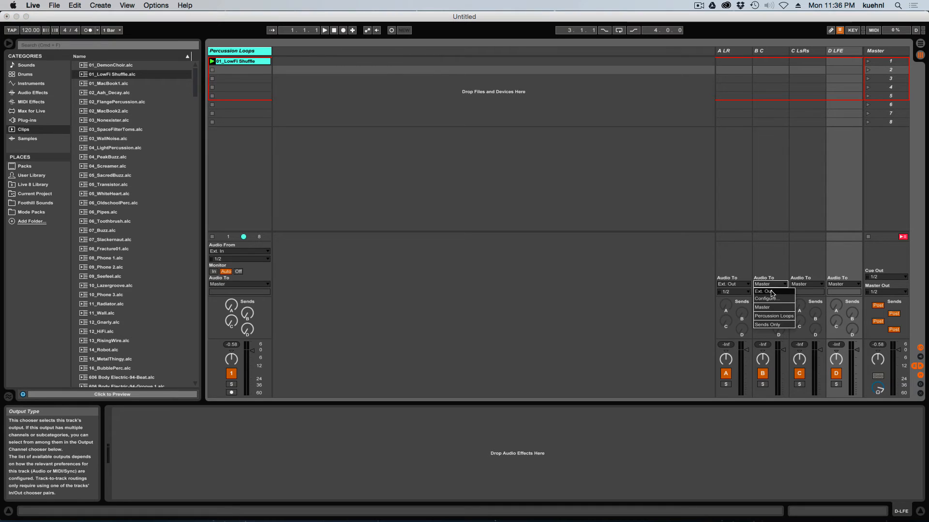
left_click(764, 290)
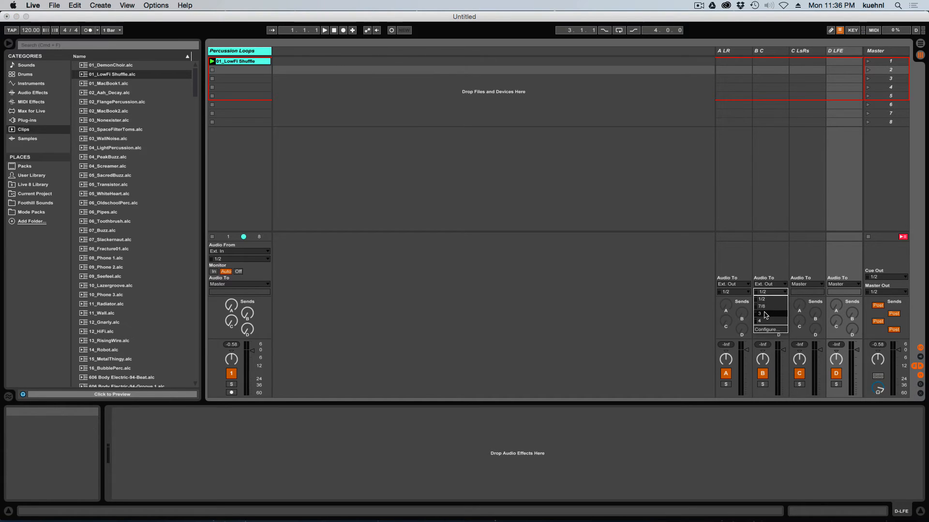
left_click(761, 314)
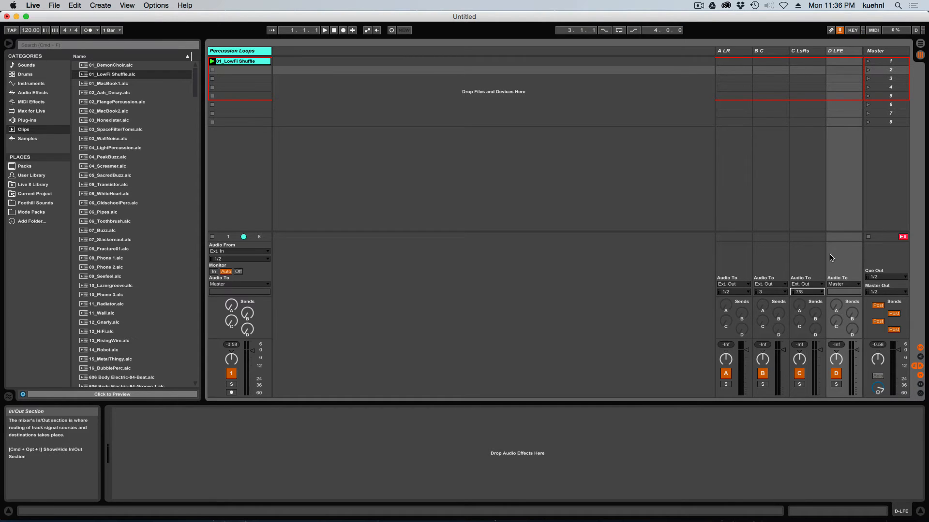
left_click(844, 284)
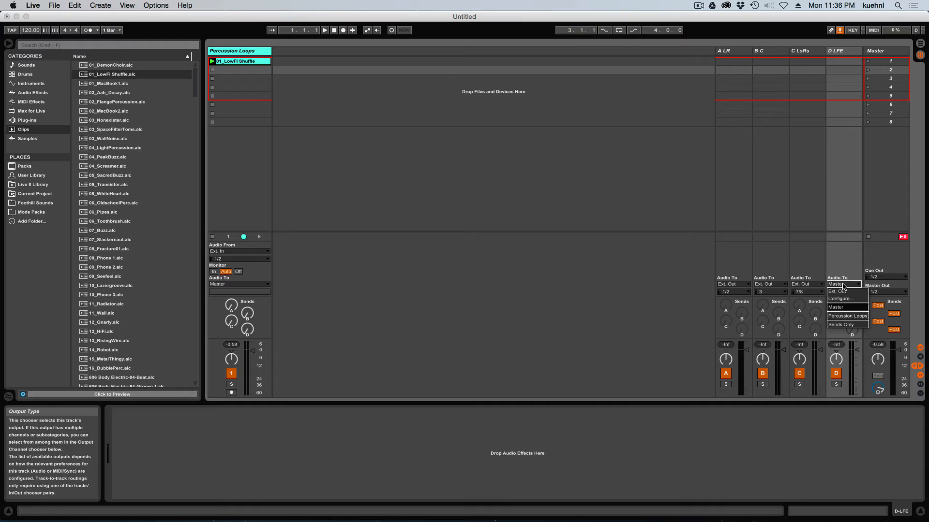
left_click(841, 291)
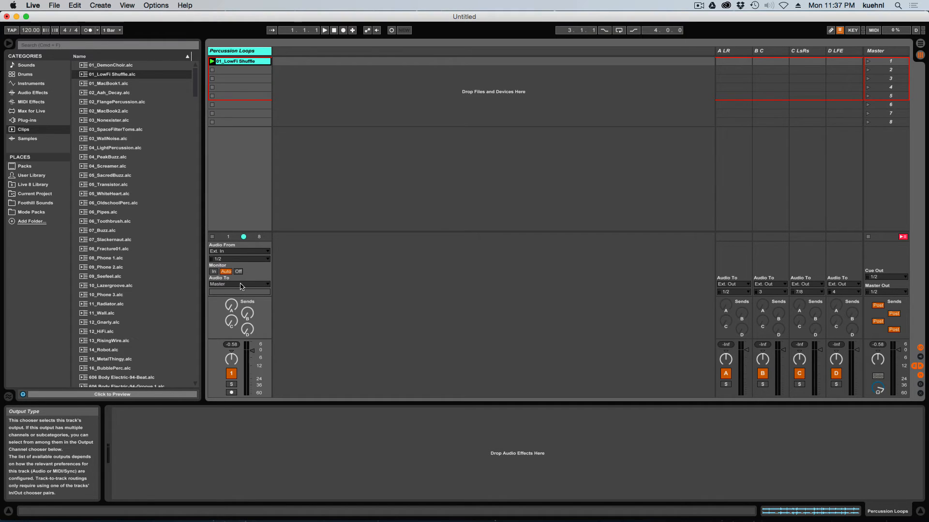
Set the Percussion Loops track's output to Sends Only
left_click(239, 284)
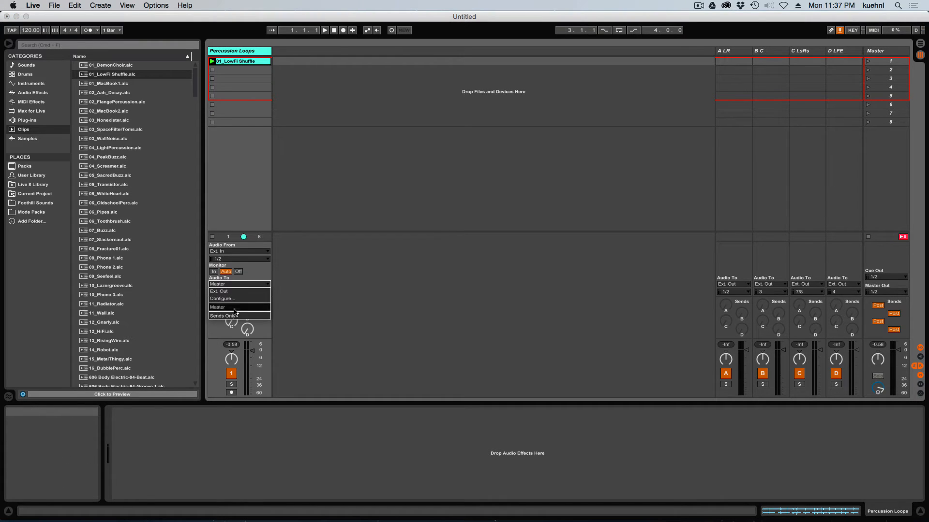
left_click(225, 315)
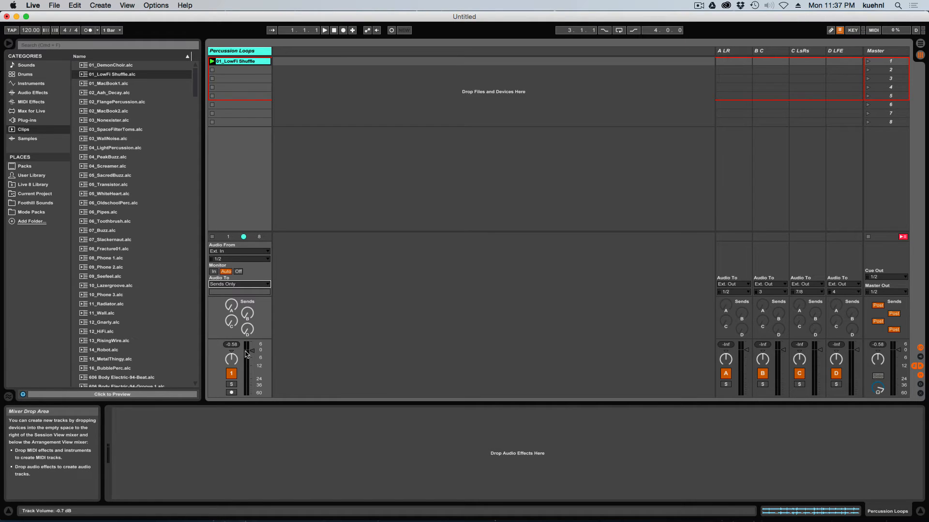
mouse_move(248, 354)
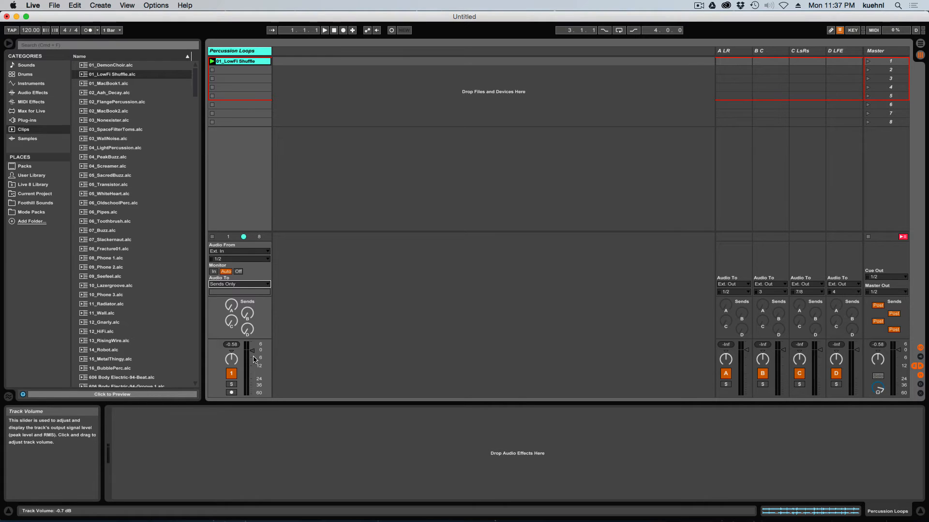
mouse_move(275, 352)
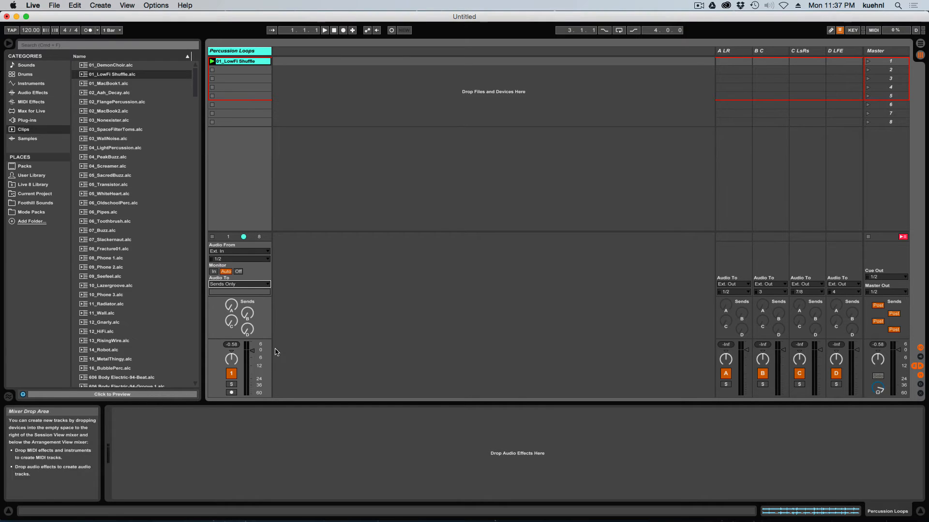
mouse_move(302, 356)
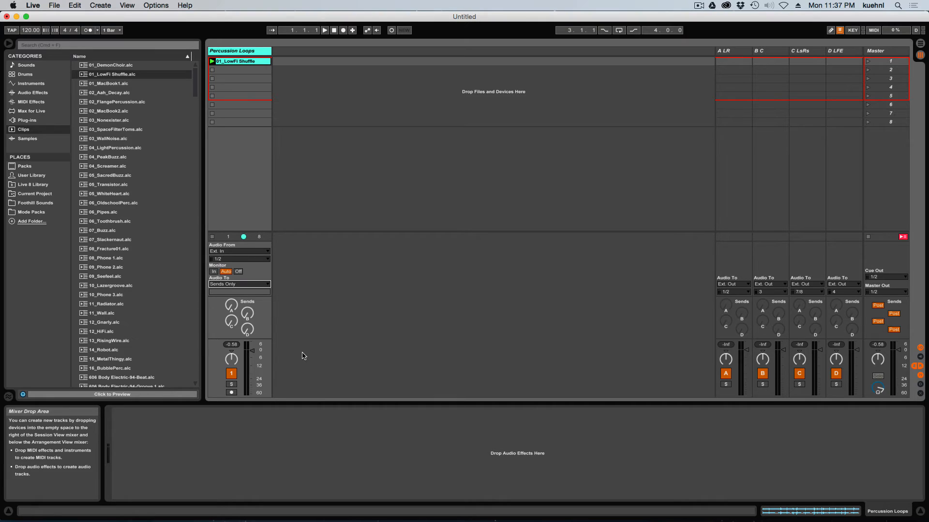
mouse_move(253, 364)
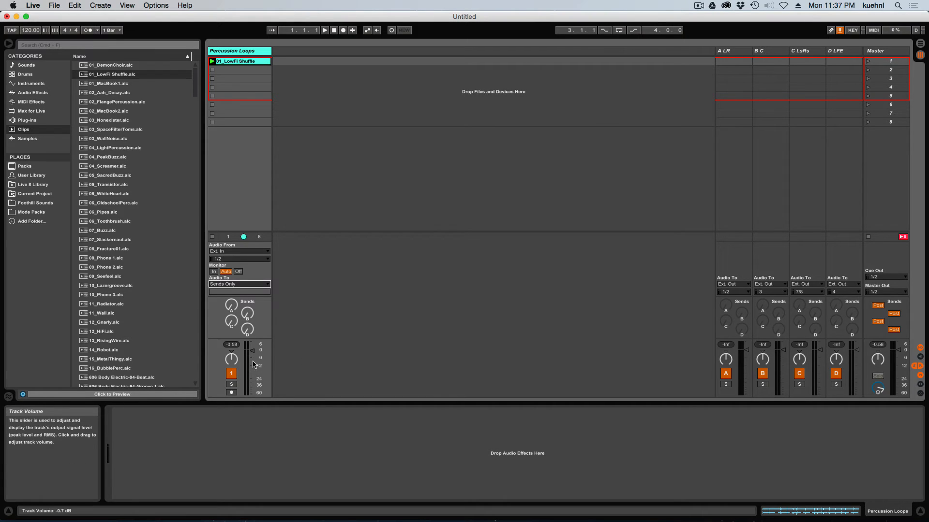
mouse_move(307, 358)
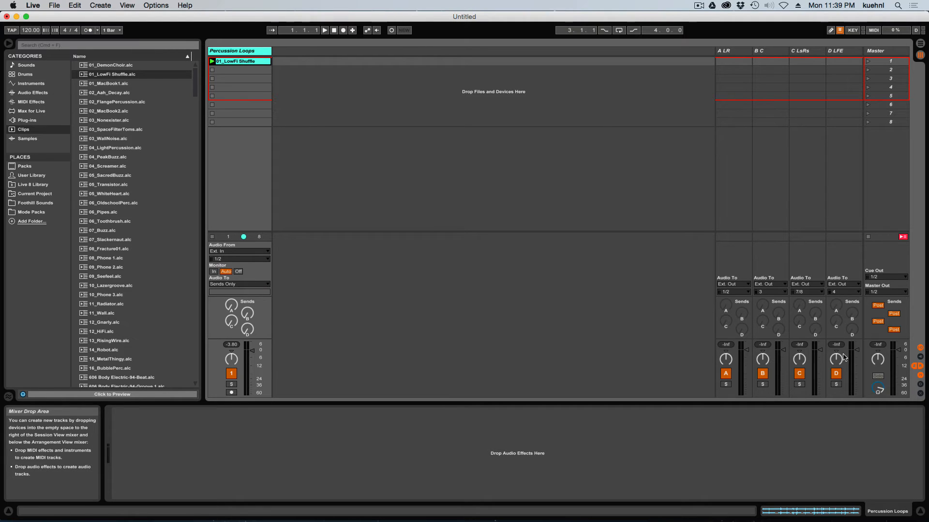
mouse_move(315, 98)
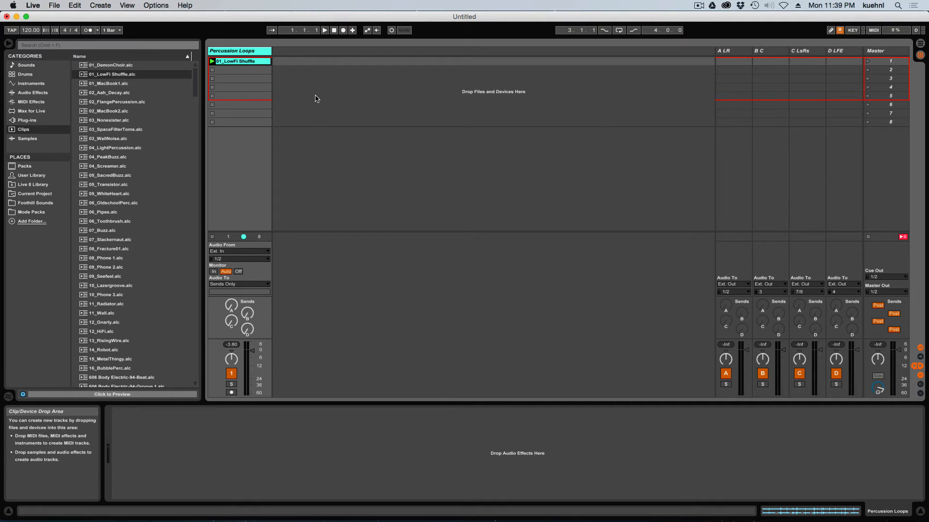
Start playback of the percussion loop from the transport and toggle it again
left_click(324, 30)
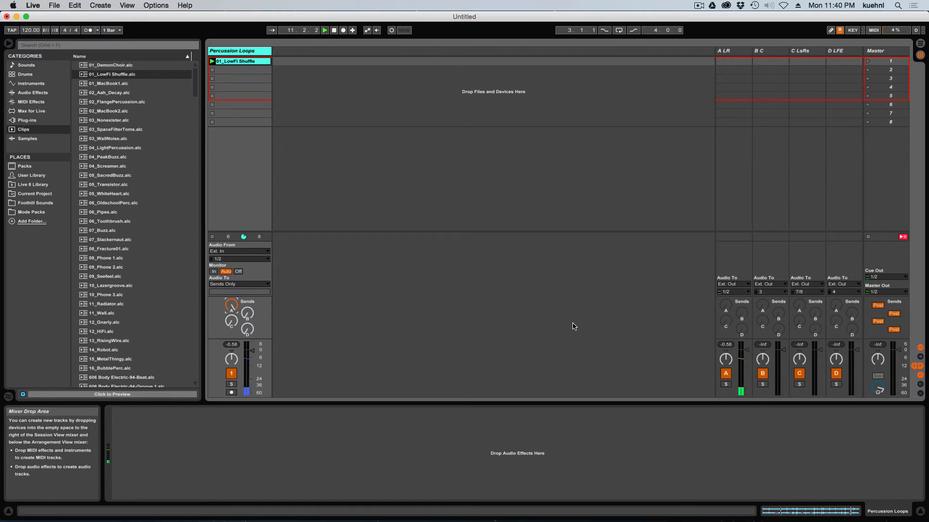
left_click(324, 30)
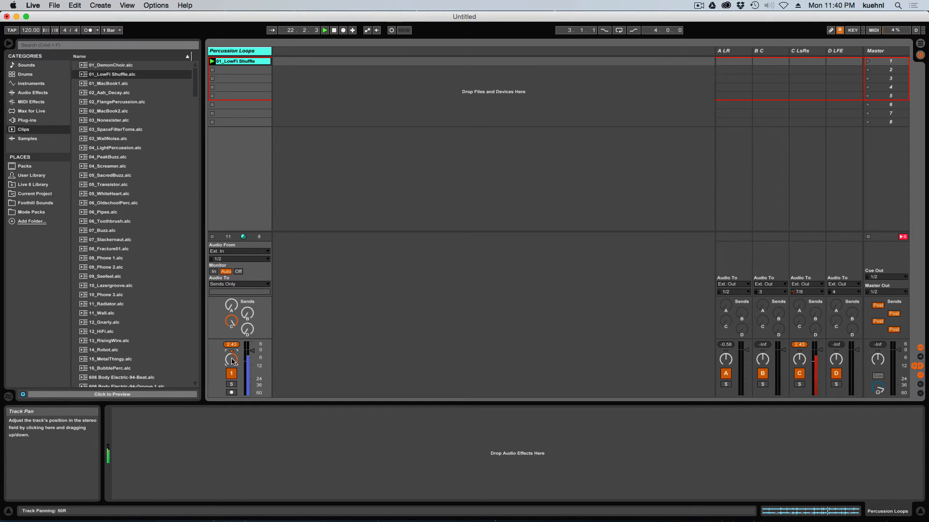
mouse_move(246, 329)
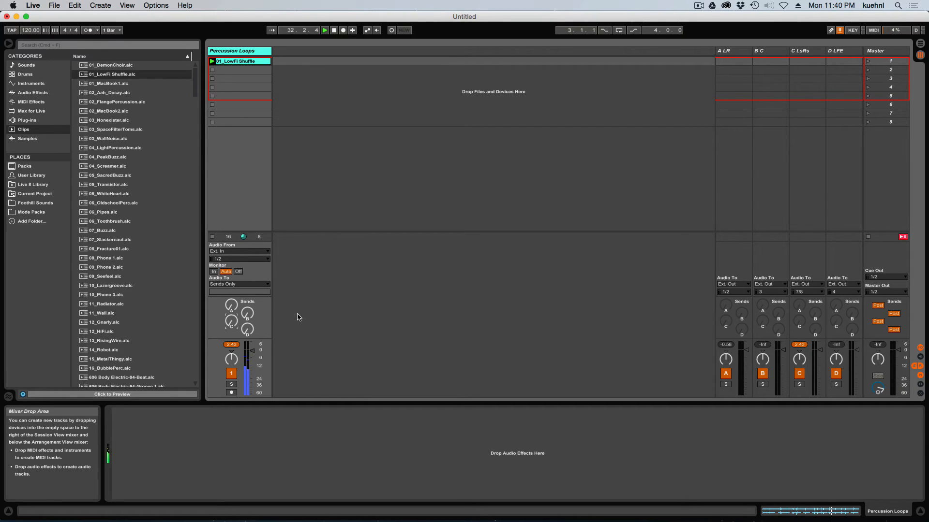
mouse_move(247, 313)
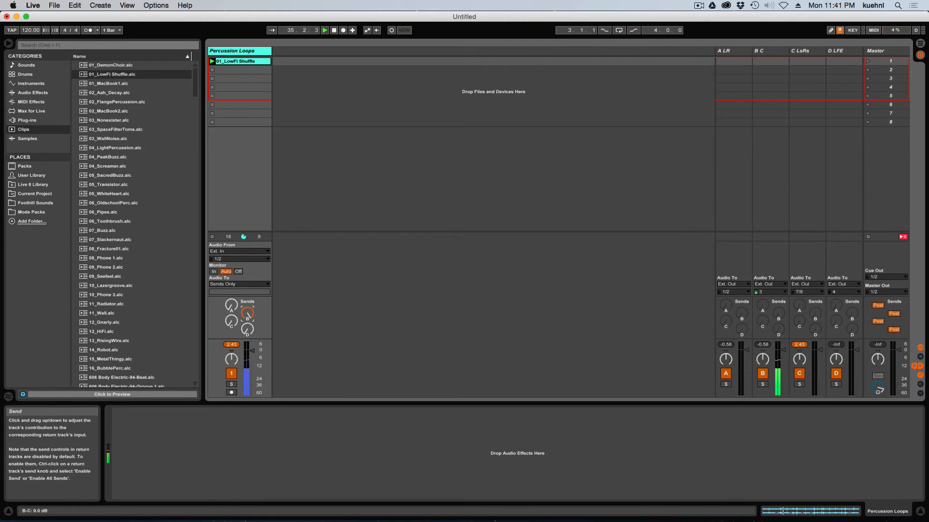
mouse_move(248, 329)
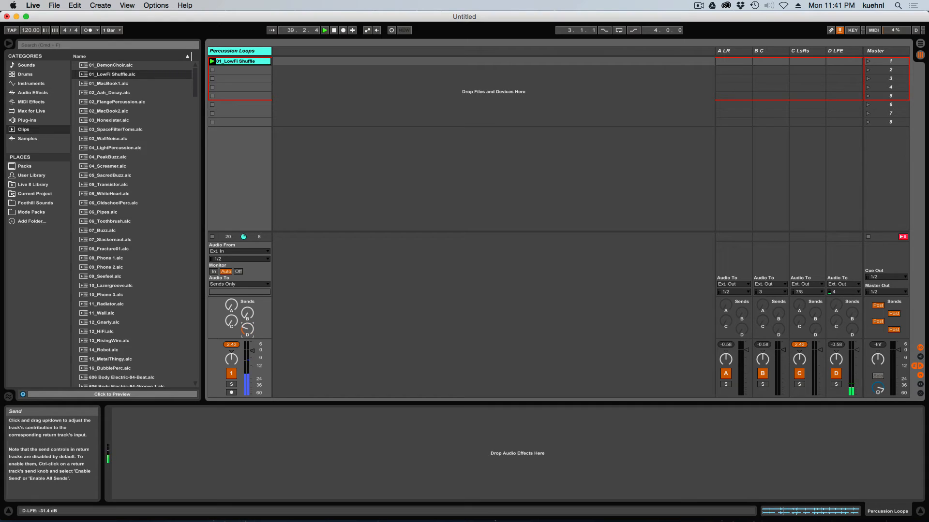
mouse_move(523, 307)
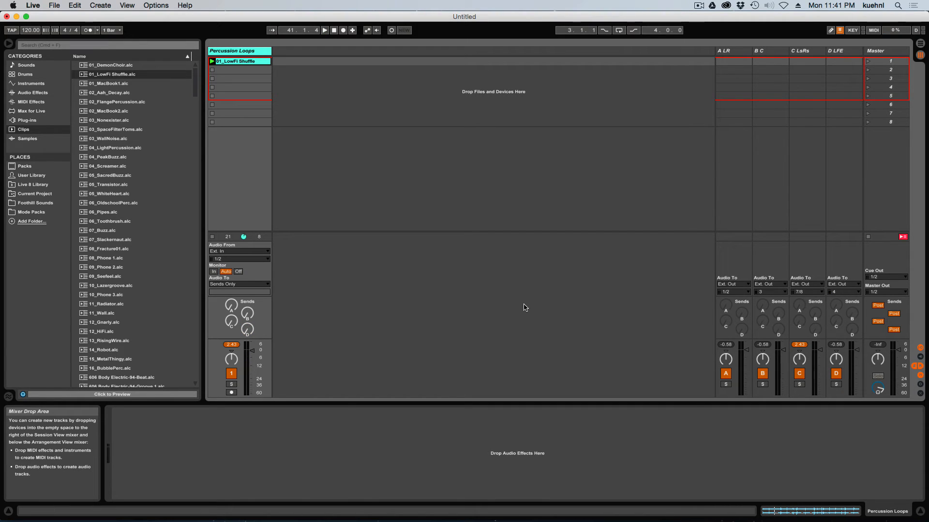
mouse_move(710, 266)
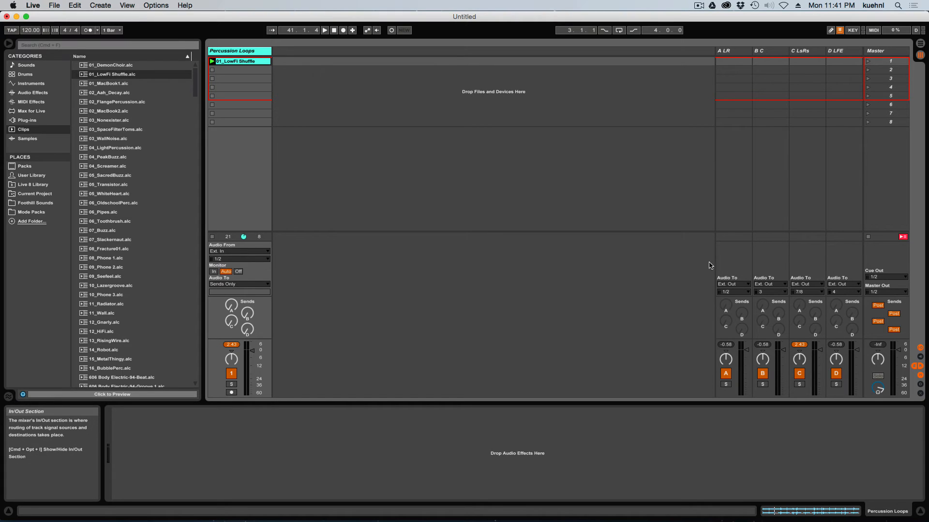
mouse_move(656, 292)
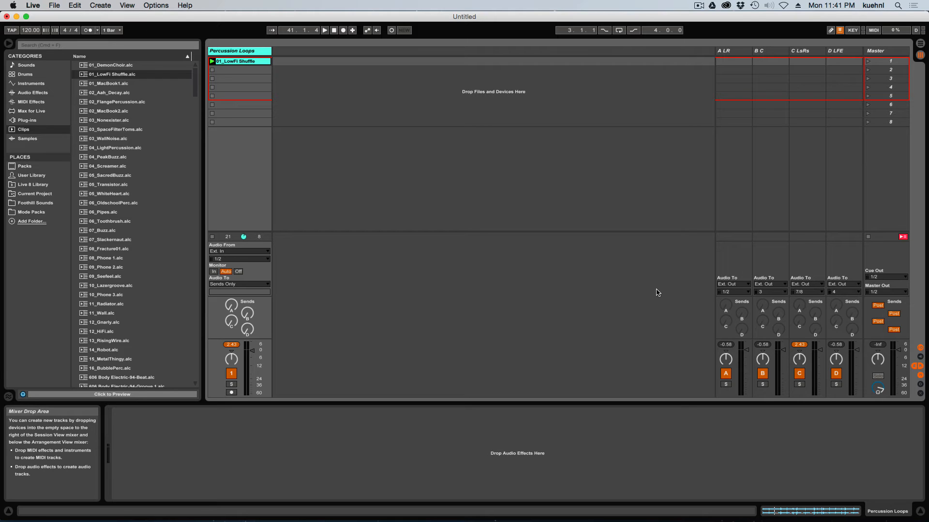
mouse_move(656, 300)
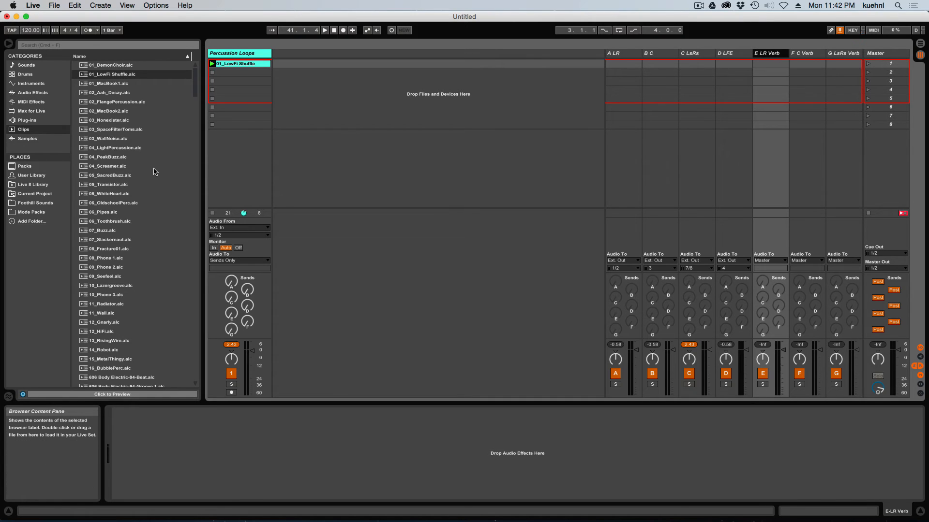
mouse_move(77, 135)
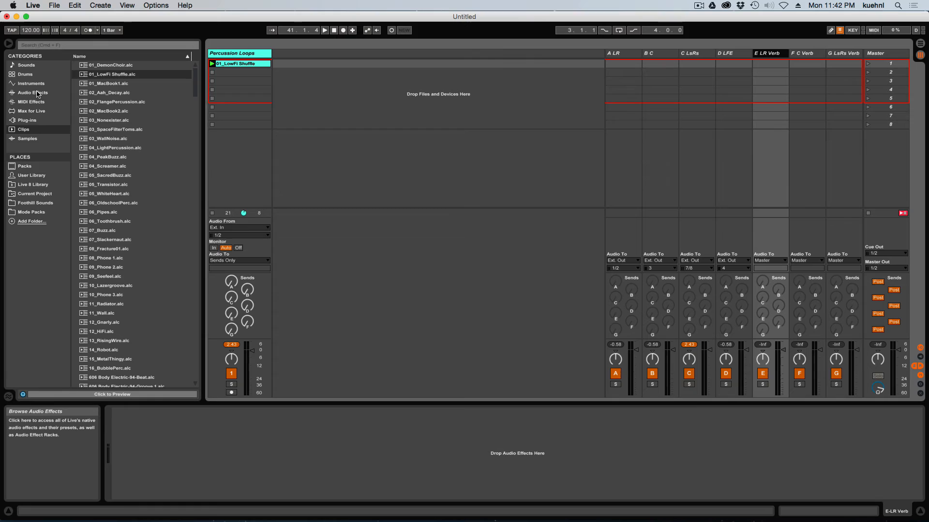
Load Reverb from Audio Effects onto the E LR Verb return track
left_click(32, 92)
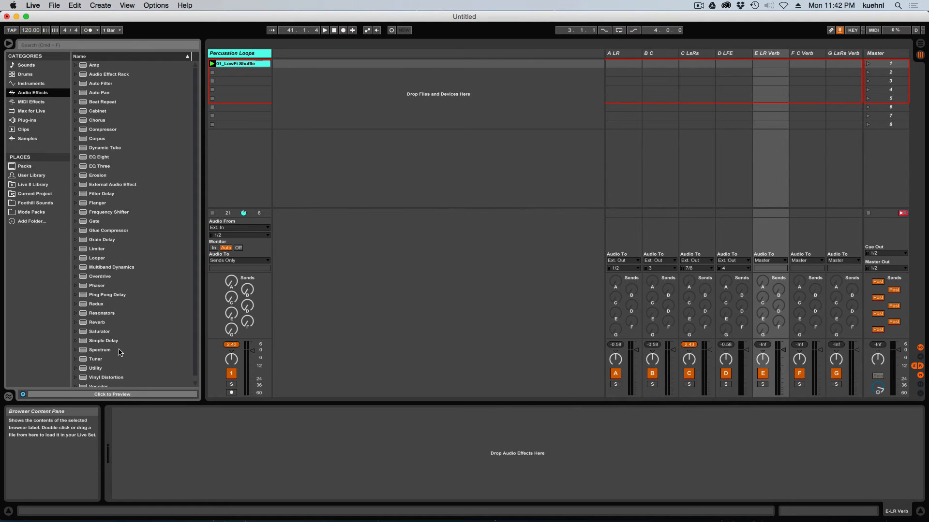
mouse_move(82, 322)
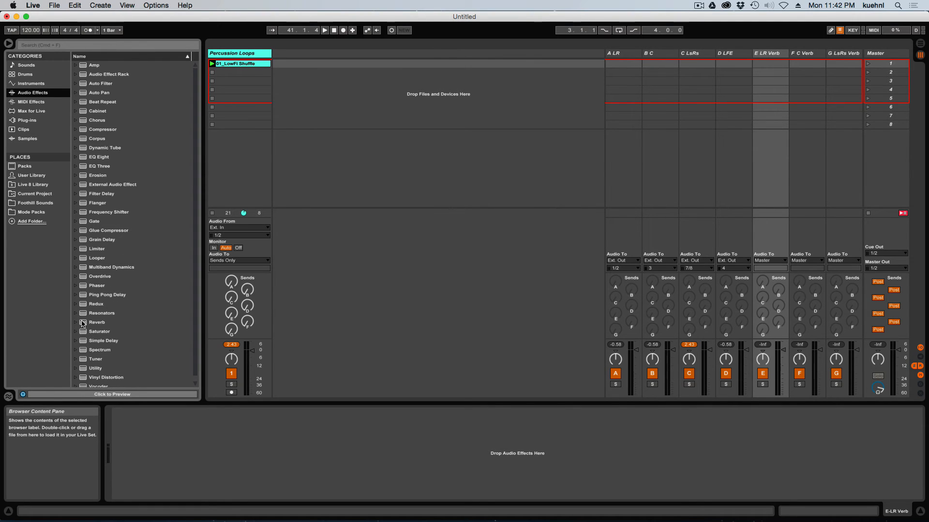
left_click(97, 322)
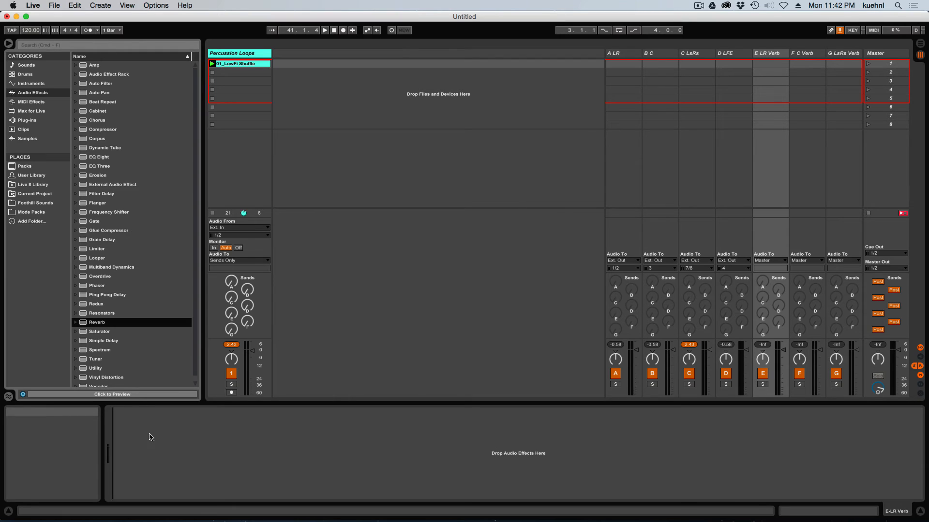
double_click(96, 322)
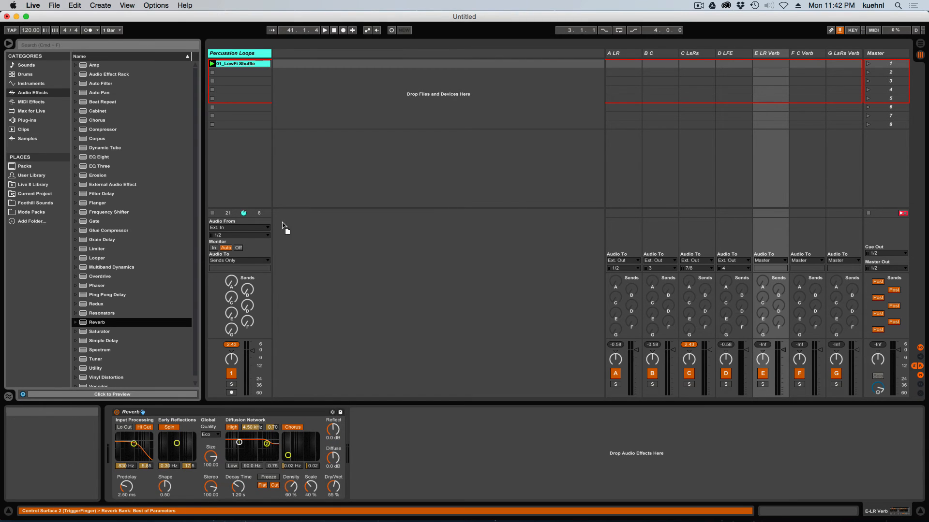
mouse_move(163, 302)
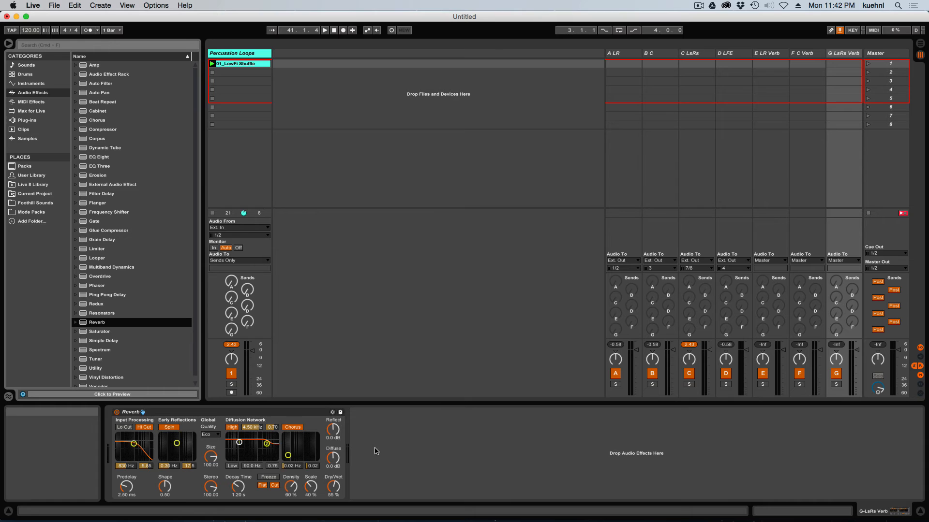
mouse_move(433, 445)
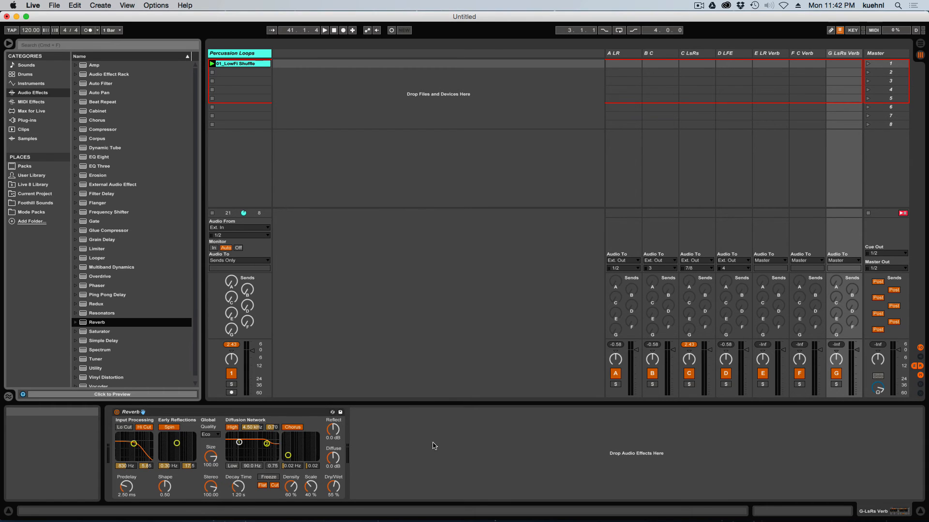
mouse_move(780, 441)
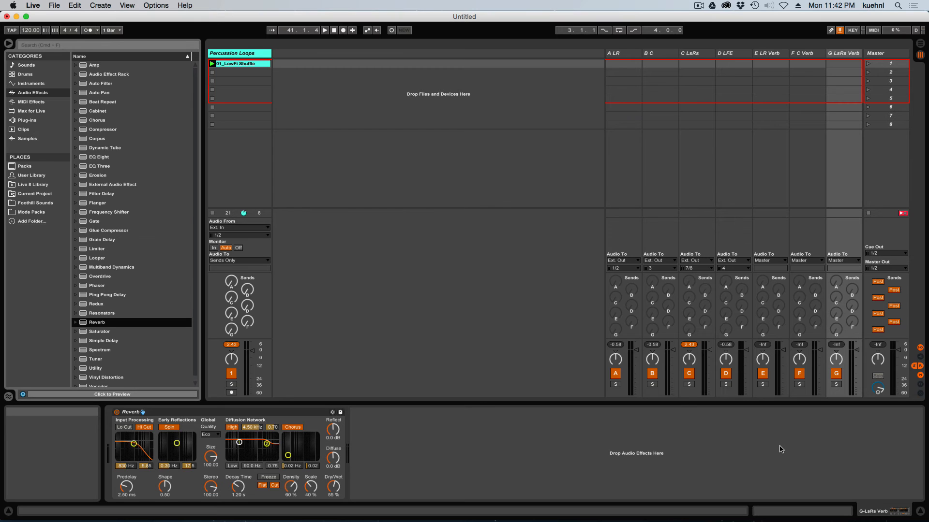
mouse_move(794, 451)
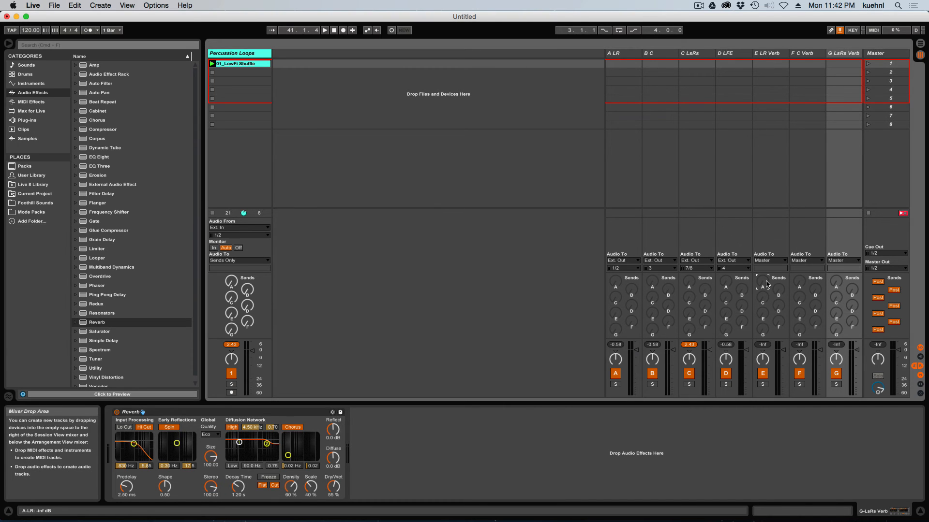
Enable the F C Verb return's send B and the G LsRs Verb return's send C
right_click(763, 287)
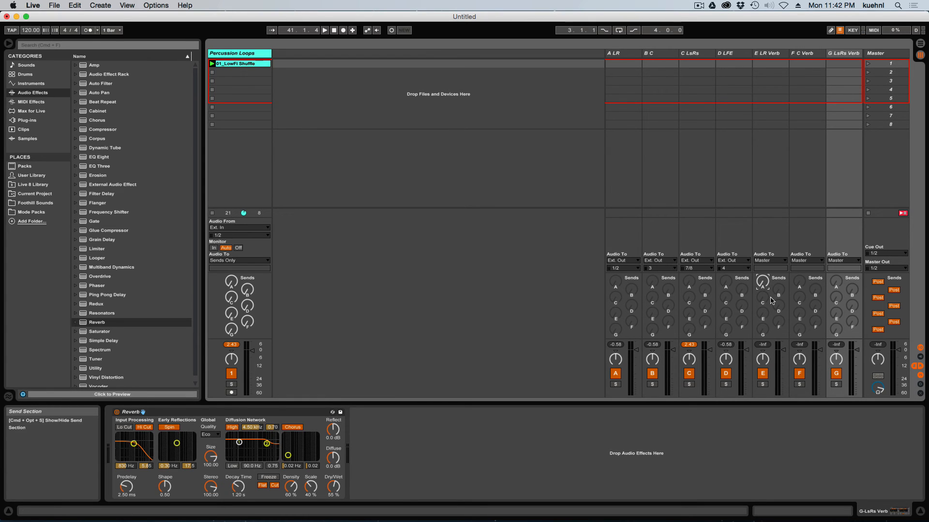
mouse_move(762, 284)
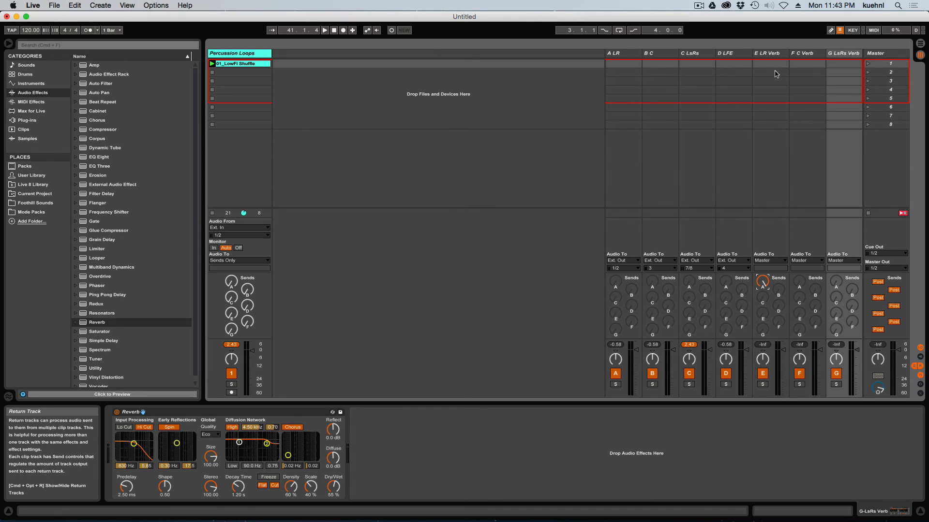
mouse_move(676, 153)
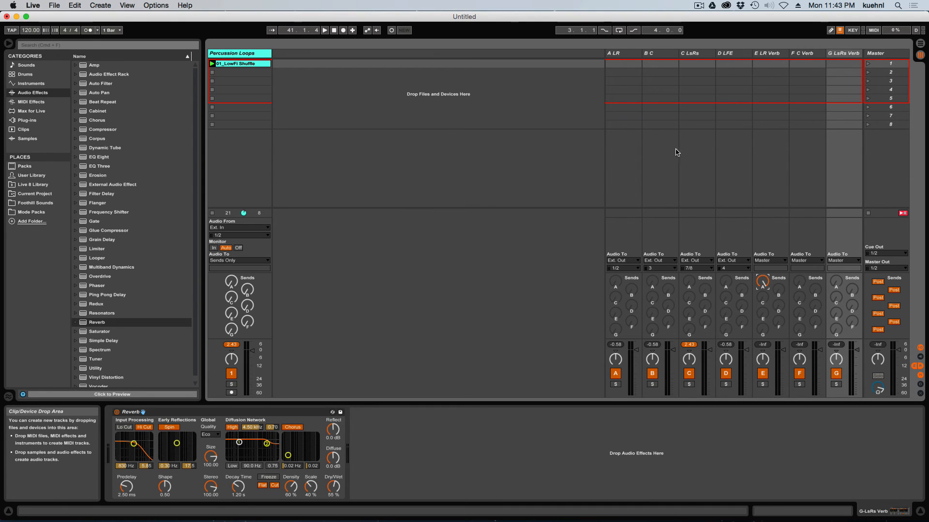
mouse_move(625, 215)
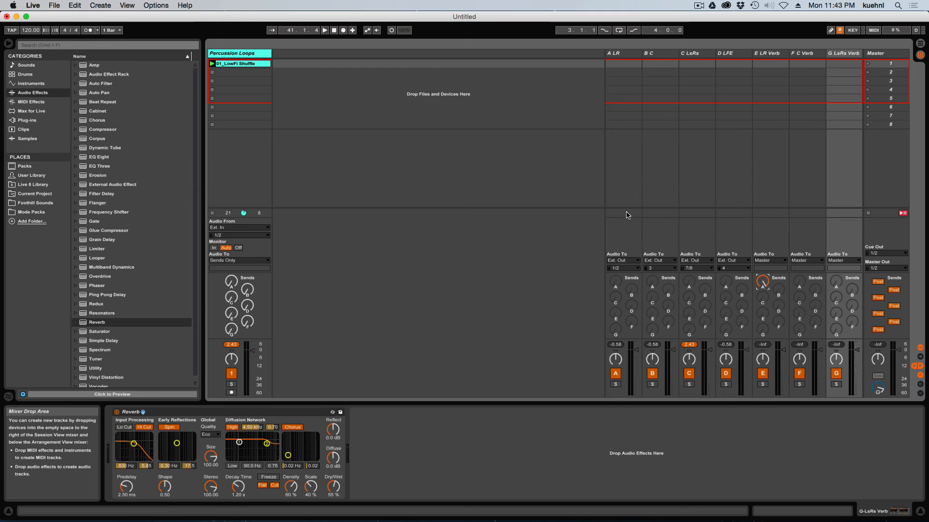
mouse_move(550, 251)
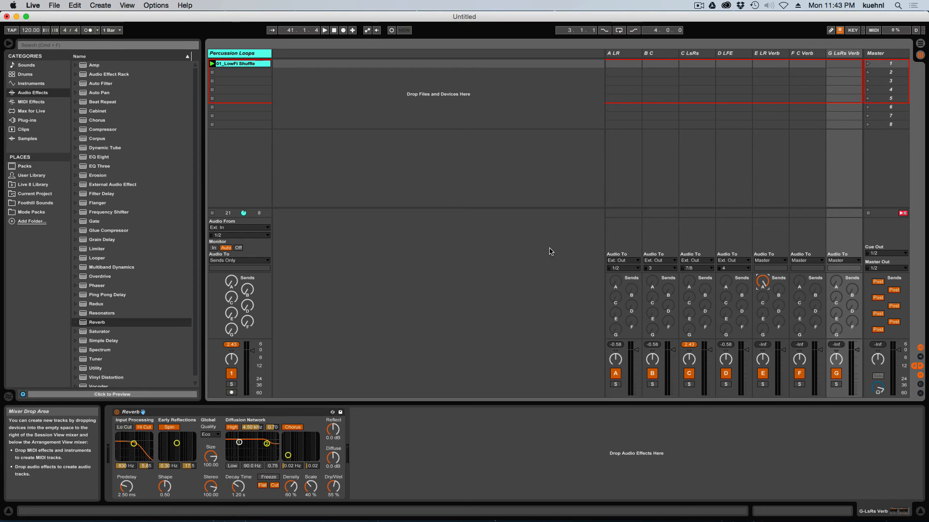
mouse_move(623, 226)
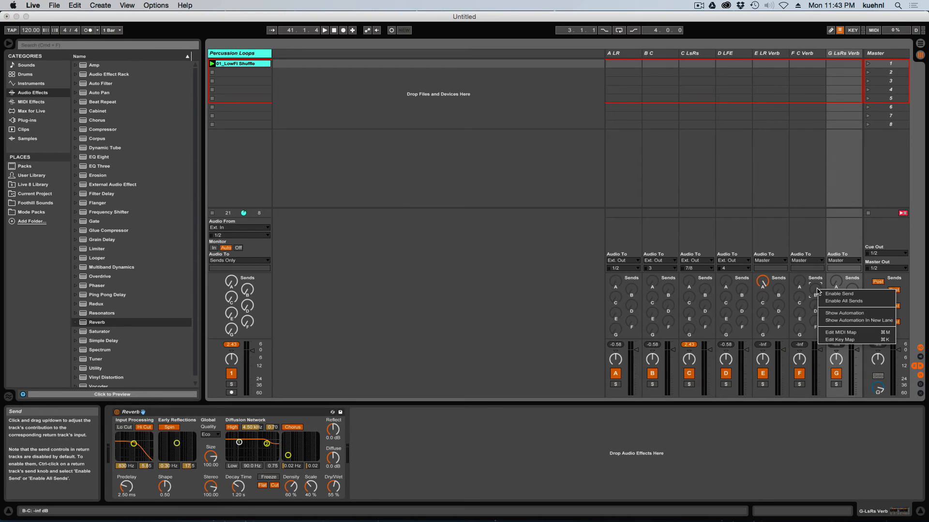
left_click(843, 301)
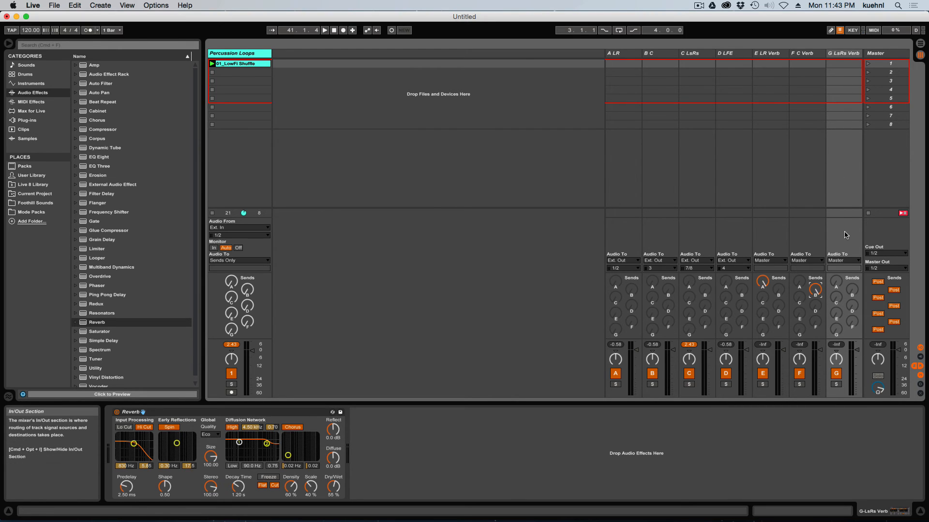
right_click(836, 288)
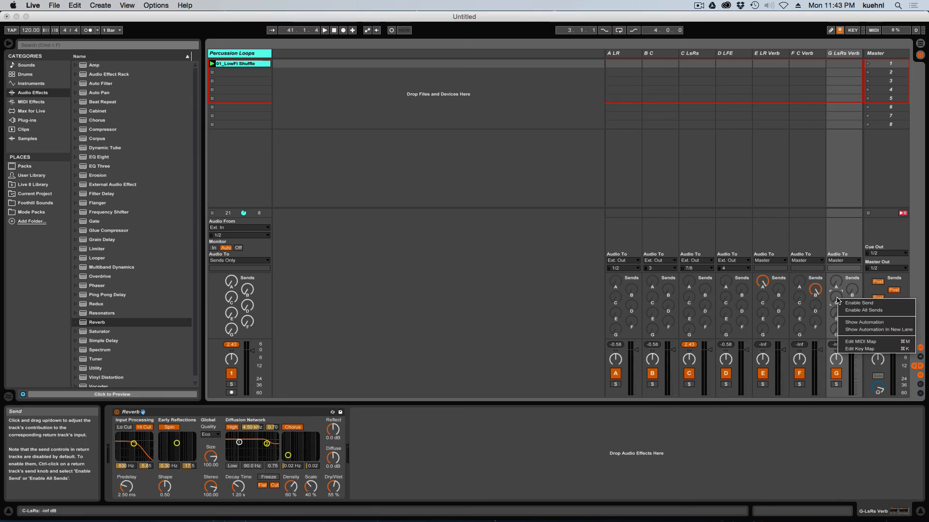
left_click(860, 303)
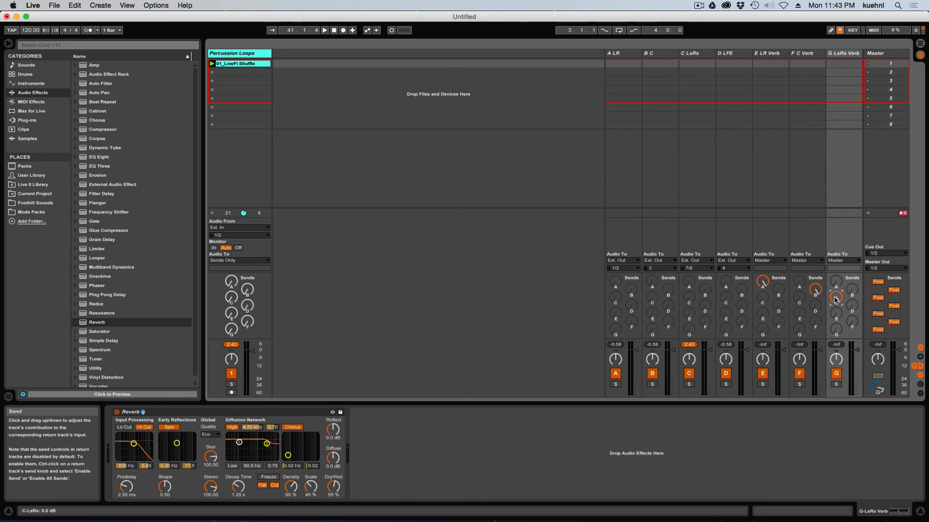
mouse_move(492, 366)
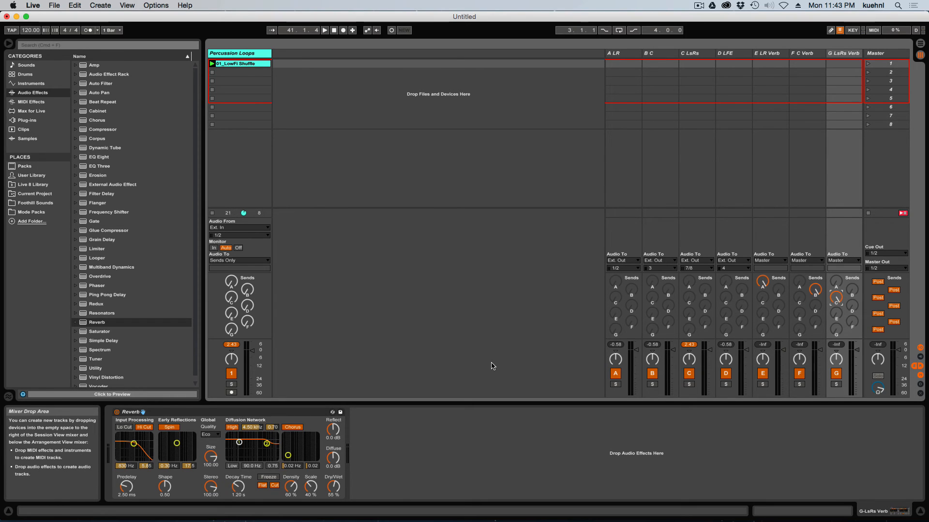
mouse_move(323, 351)
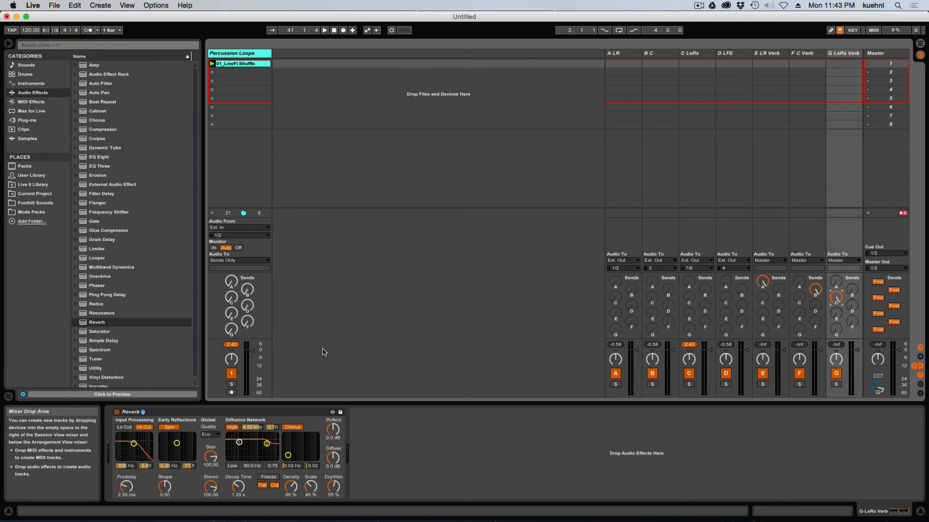
mouse_move(703, 144)
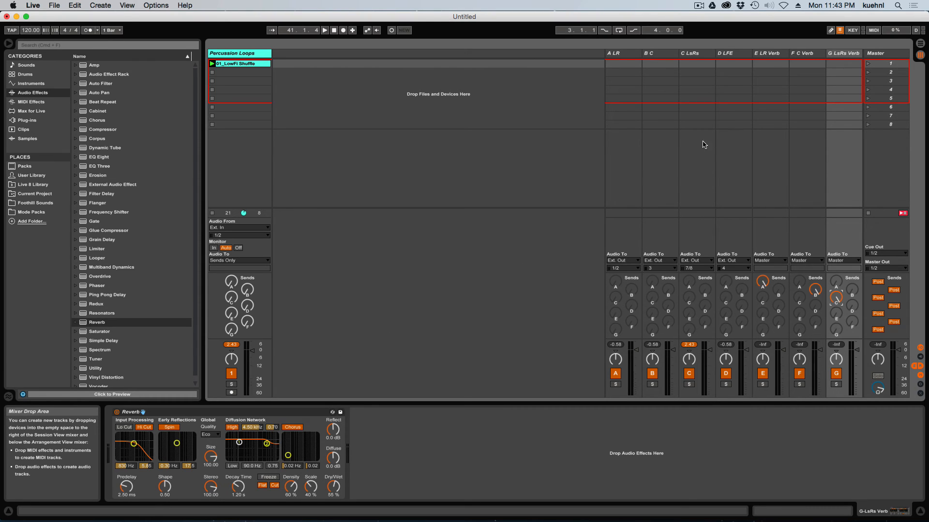
mouse_move(745, 86)
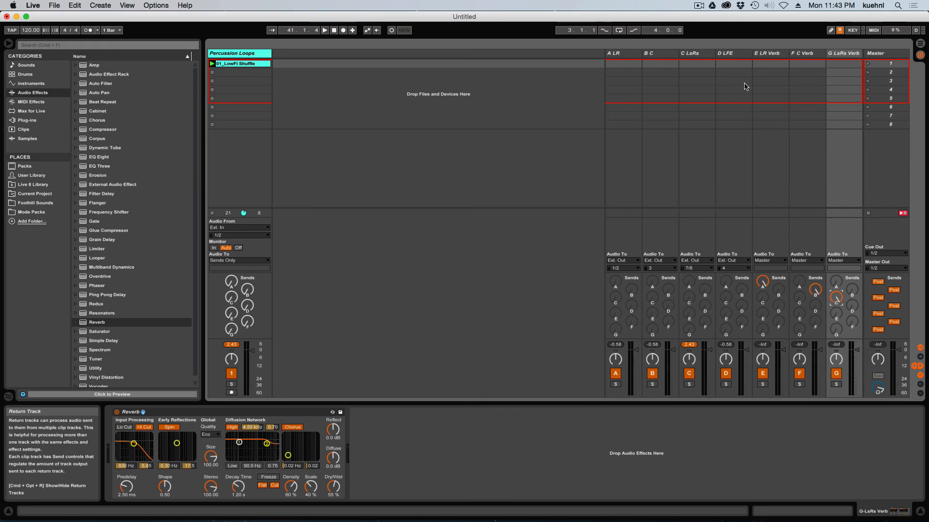
mouse_move(768, 97)
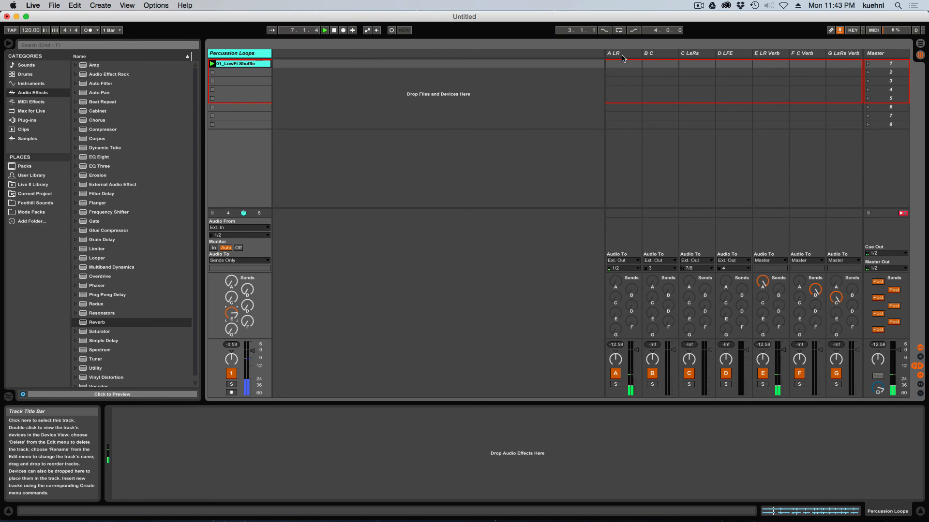
mouse_move(334, 317)
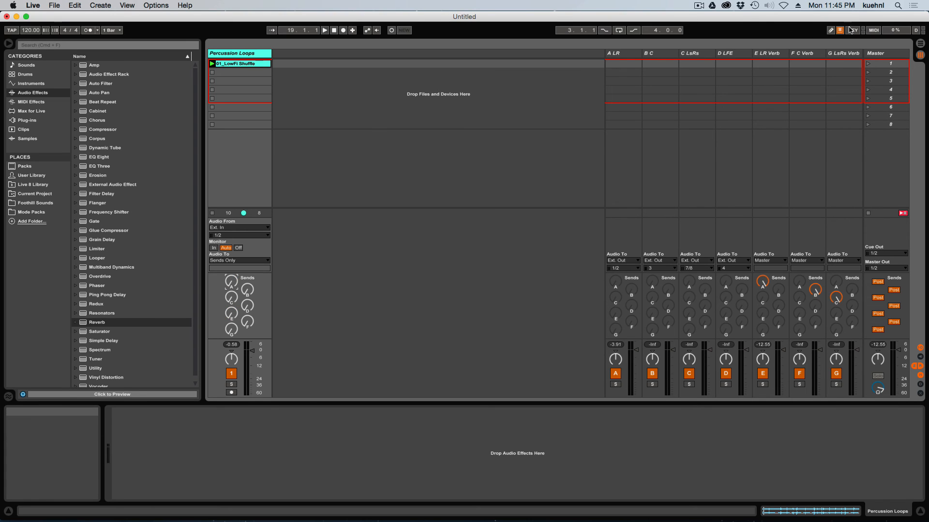
In MIDI Map Mode, map a Percussion Loops send and reverse the C-LsRs mapping range
left_click(872, 30)
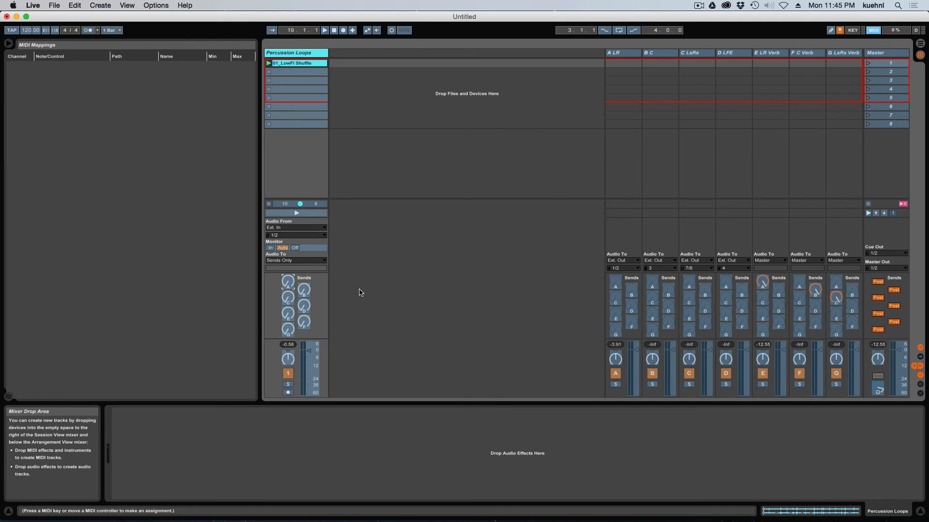
left_click(288, 283)
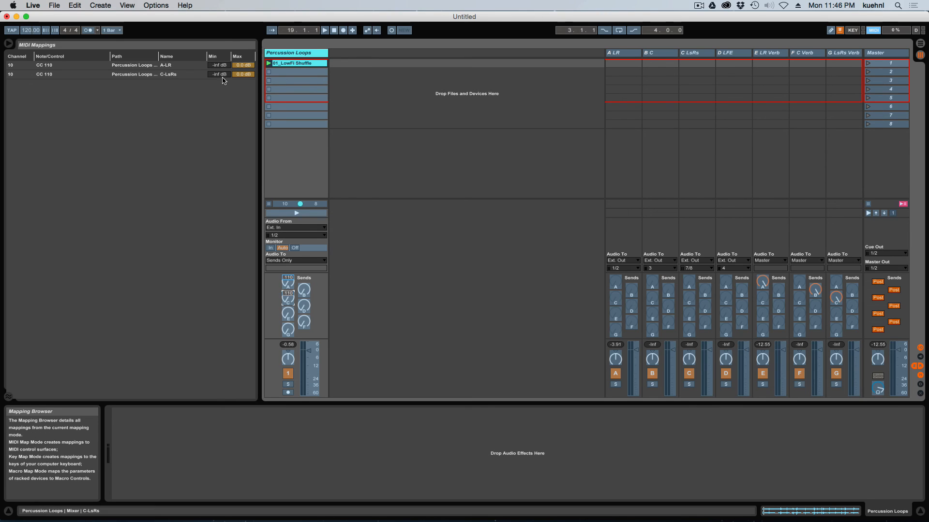
left_click(218, 74)
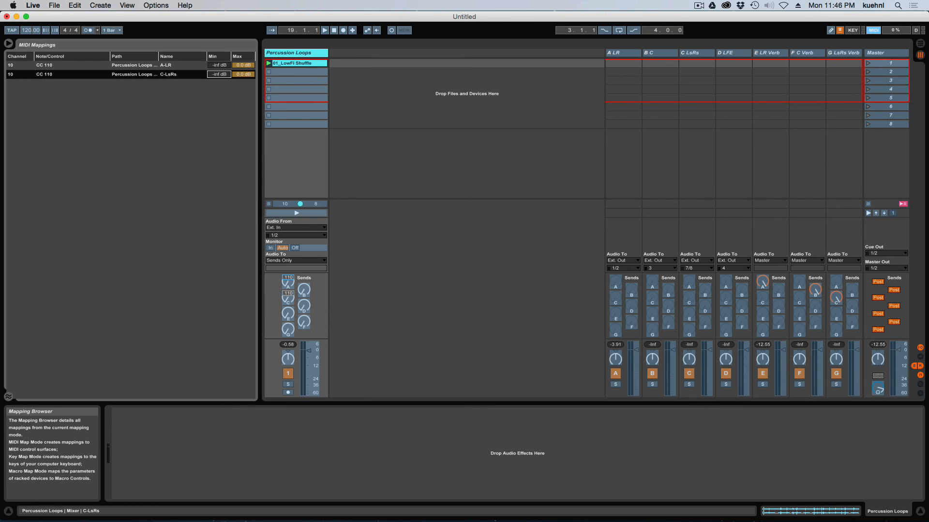
left_click(219, 74)
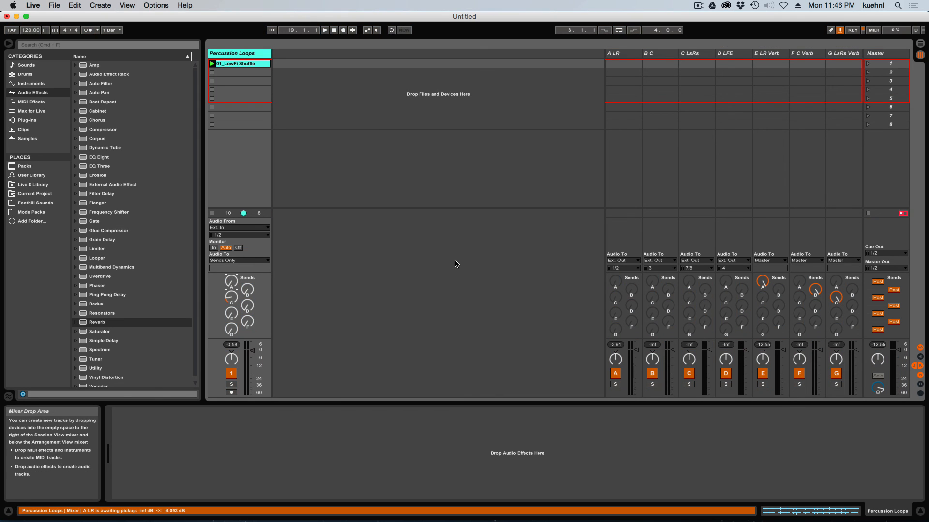
Map the Percussion Loops pan knob to CC 111, then start the loop playing
left_click(230, 296)
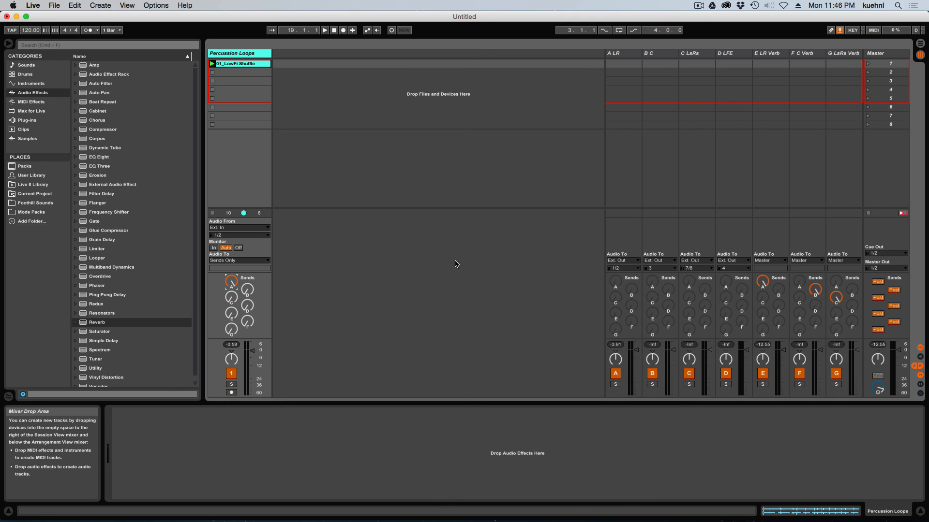
mouse_move(432, 285)
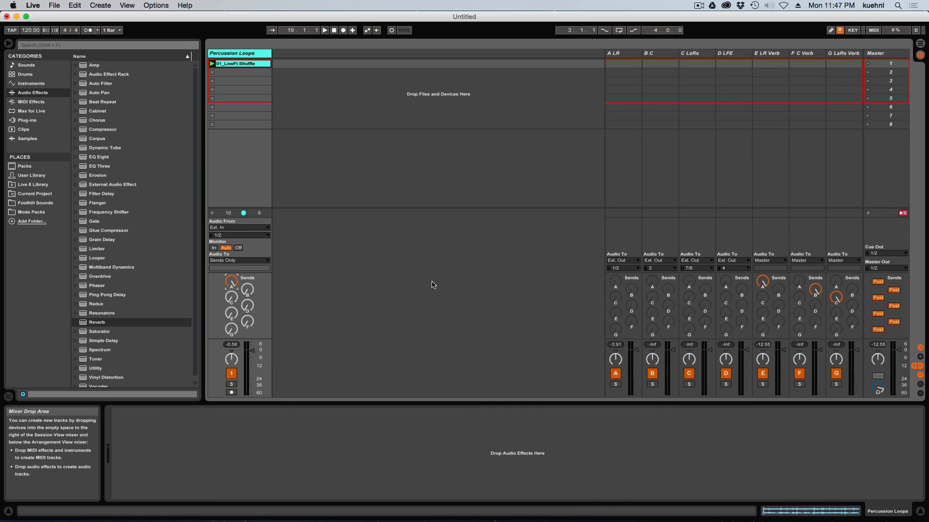
left_click(873, 30)
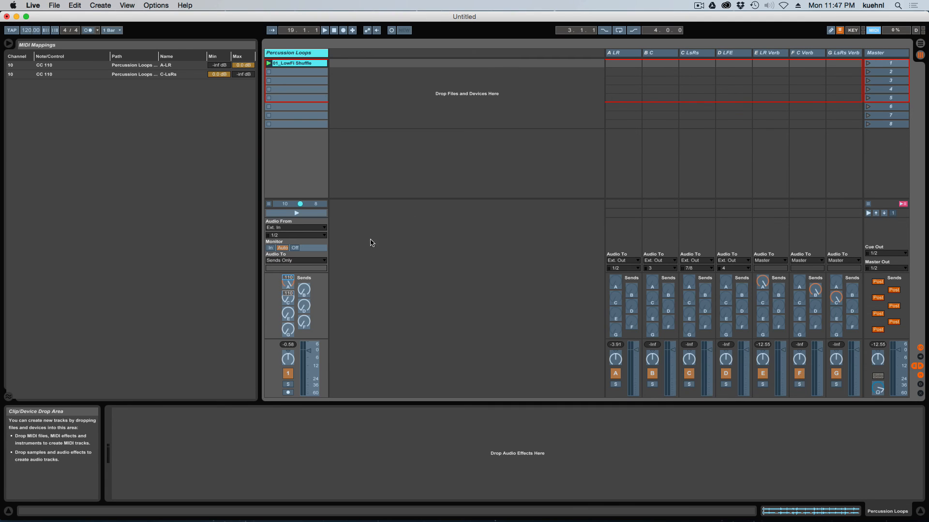
mouse_move(430, 339)
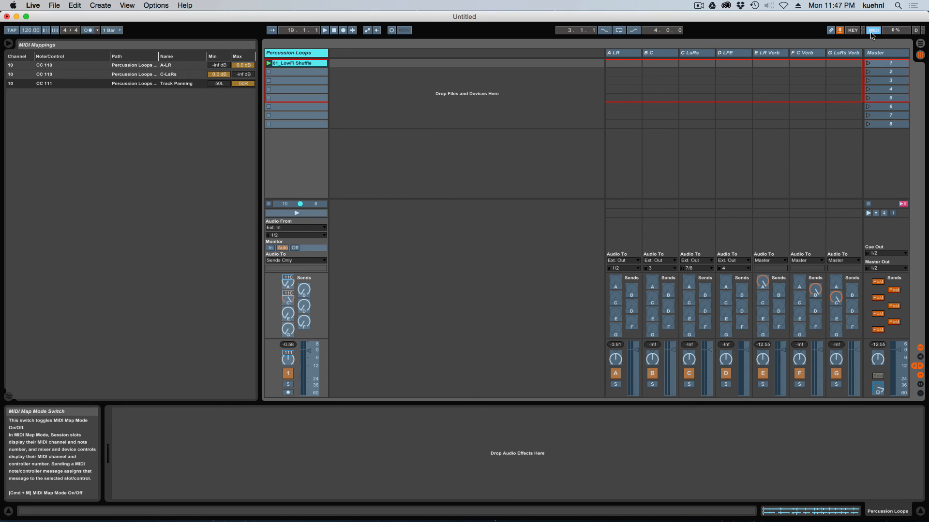
left_click(873, 30)
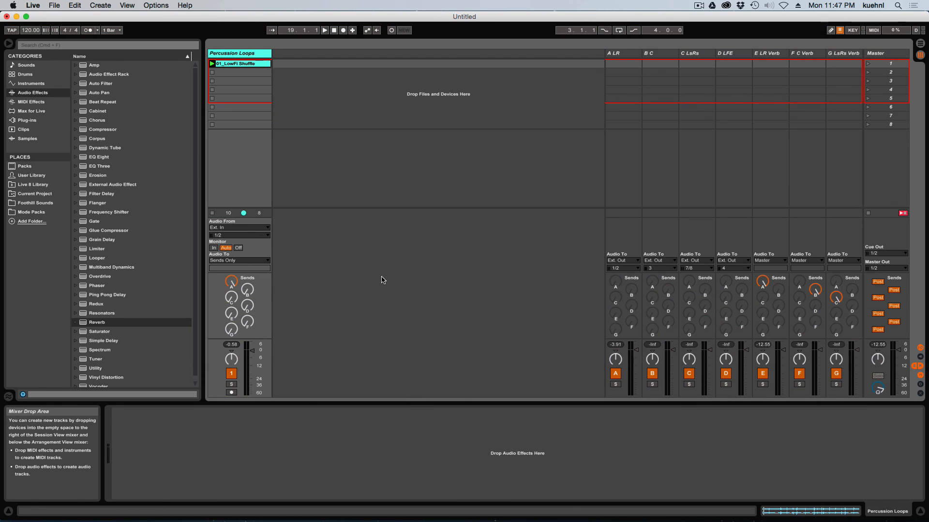
mouse_move(365, 139)
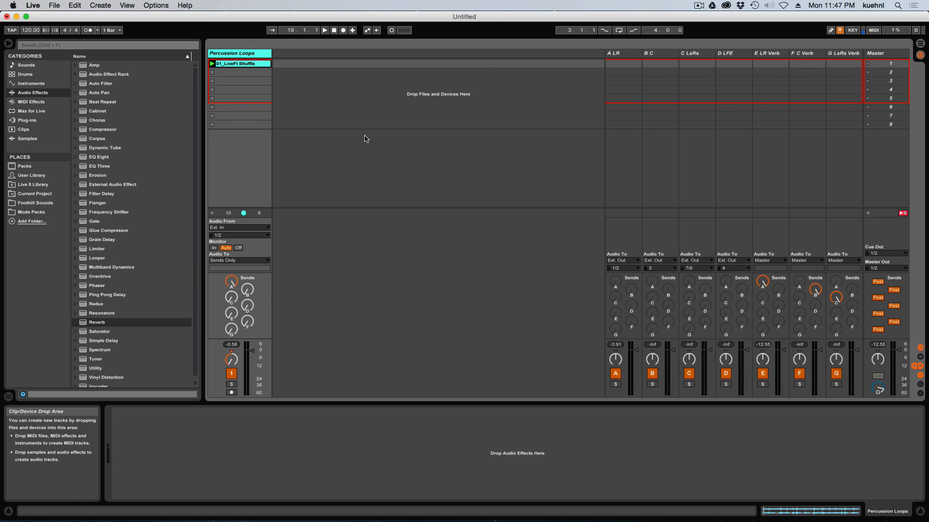
left_click(324, 29)
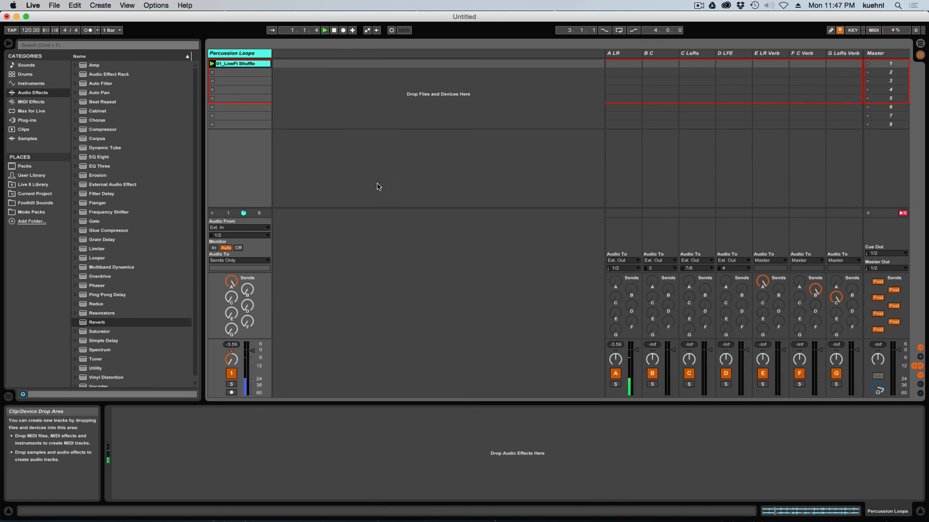
left_click(324, 30)
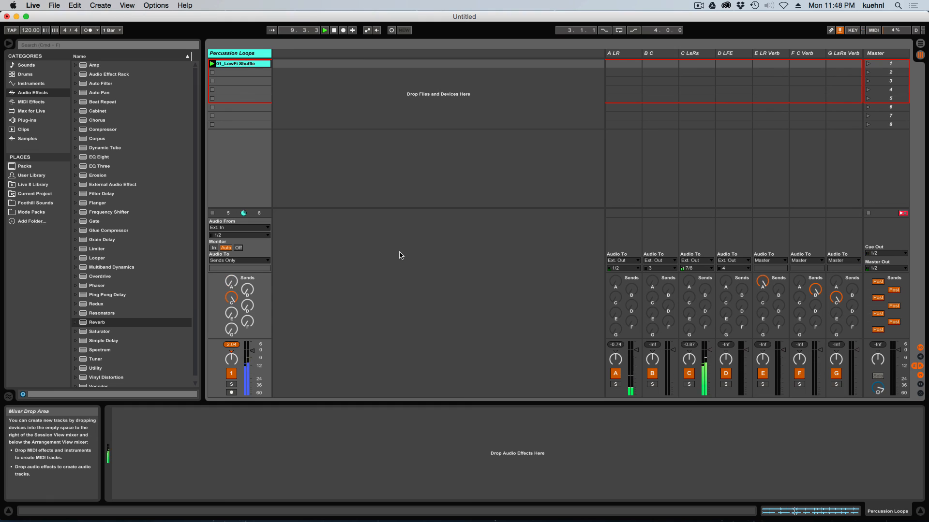